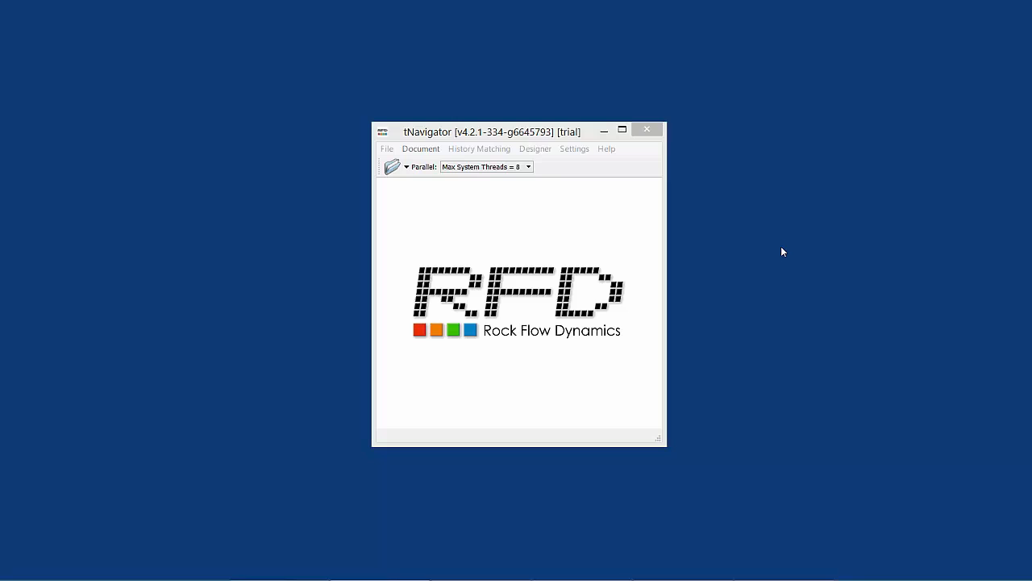
# Browse the File, history matching and designer menus and keep the maximum system threads setting.
pyautogui.moveTo(490, 132); pyautogui.dragTo(509, 122)
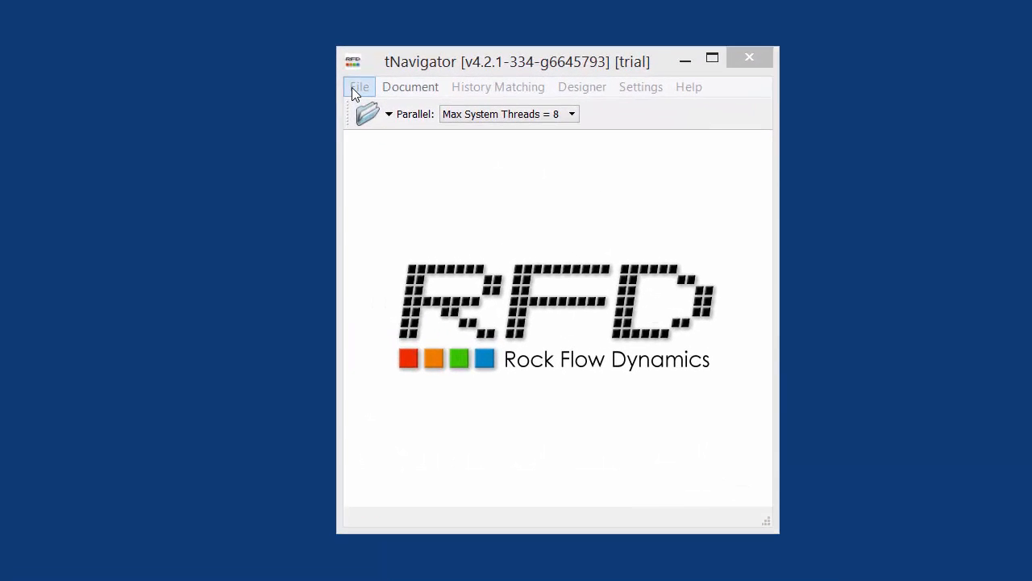
pyautogui.click(359, 87)
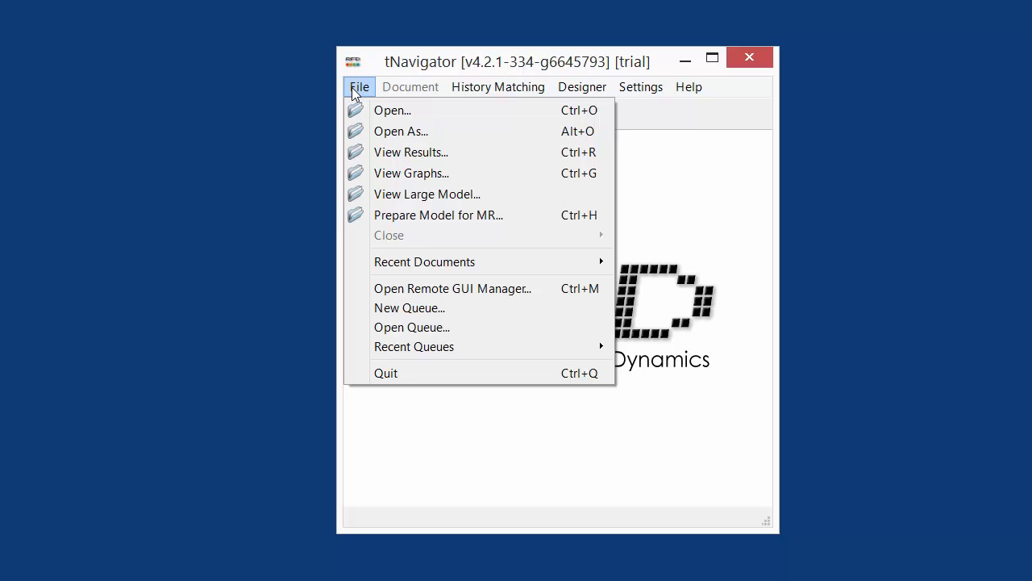
pyautogui.click(497, 88)
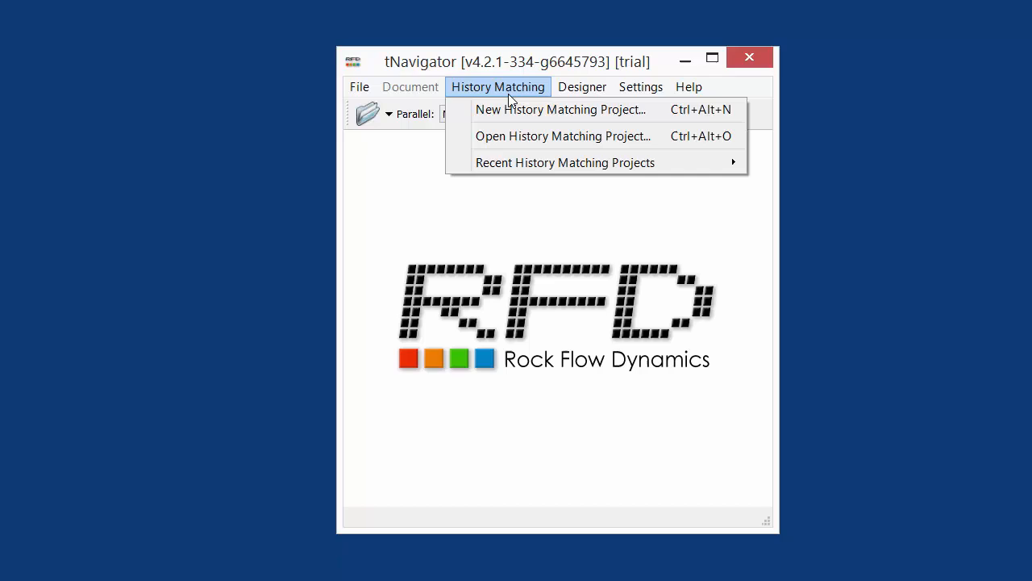
pyautogui.click(581, 87)
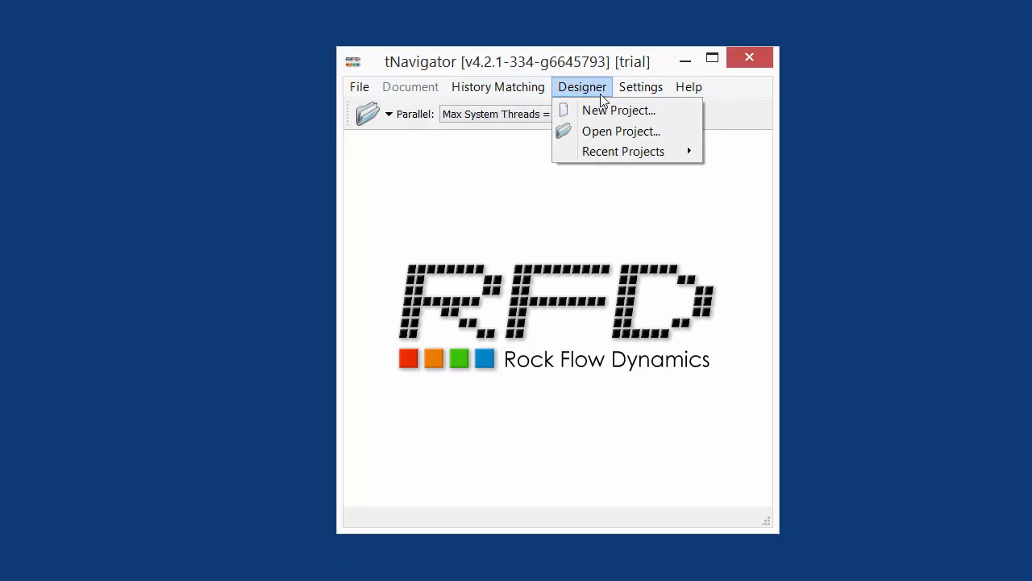
pyautogui.moveTo(552, 161)
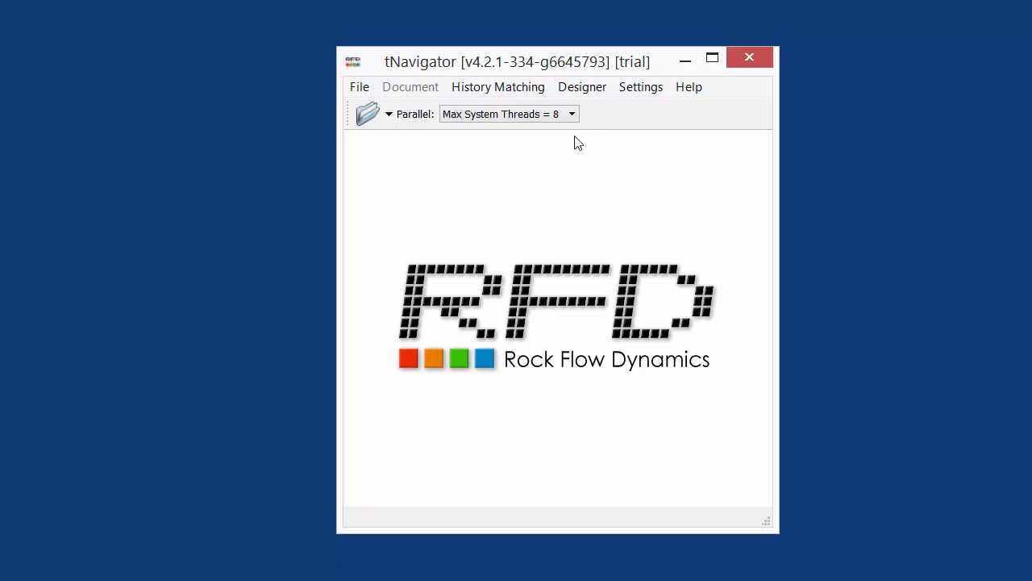
pyautogui.click(571, 113)
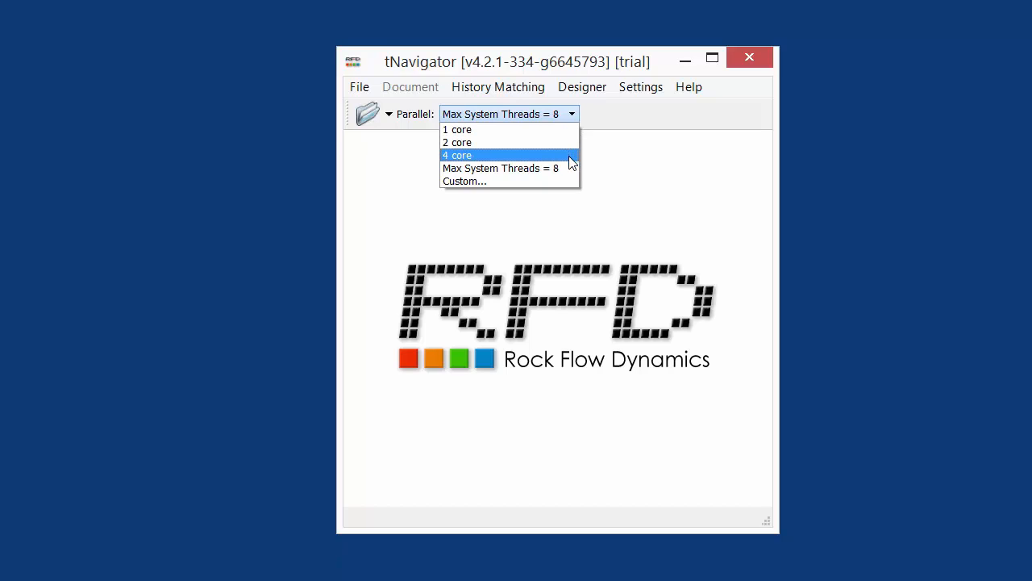
pyautogui.click(500, 167)
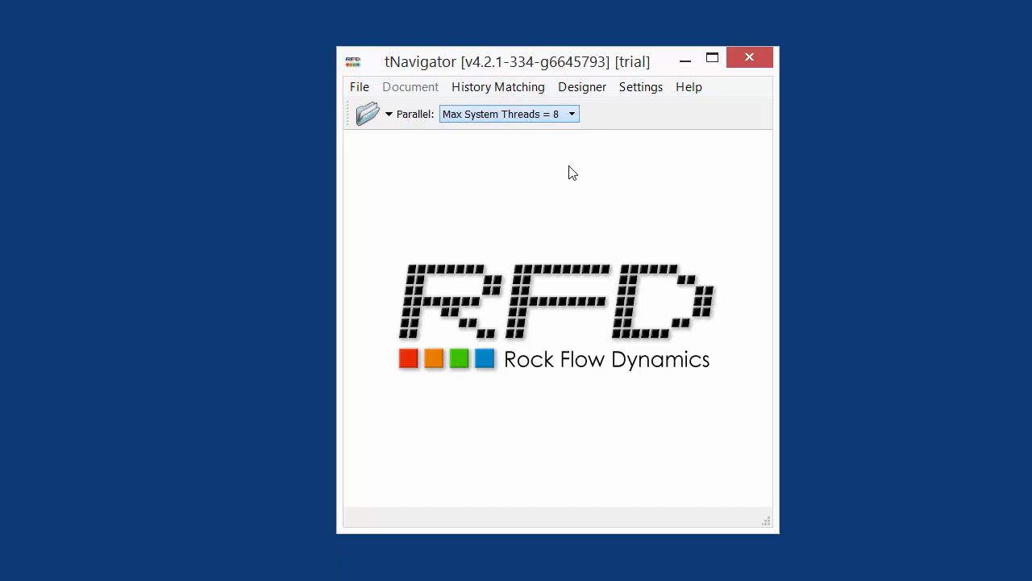
# Load hist_demo.data via Open As, keeping the E100 input syntax.
pyautogui.click(358, 87)
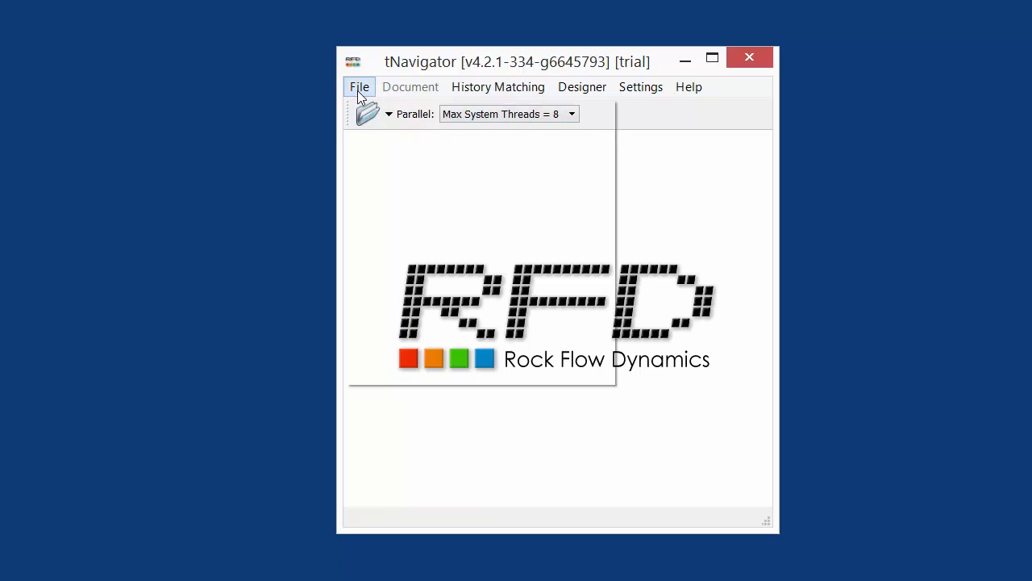
pyautogui.click(358, 87)
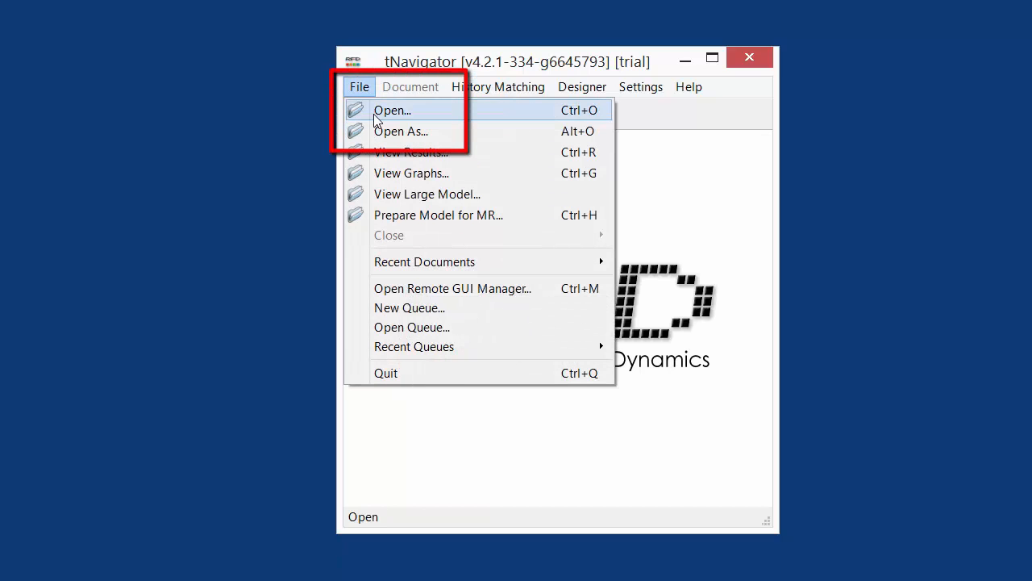
pyautogui.moveTo(400, 131)
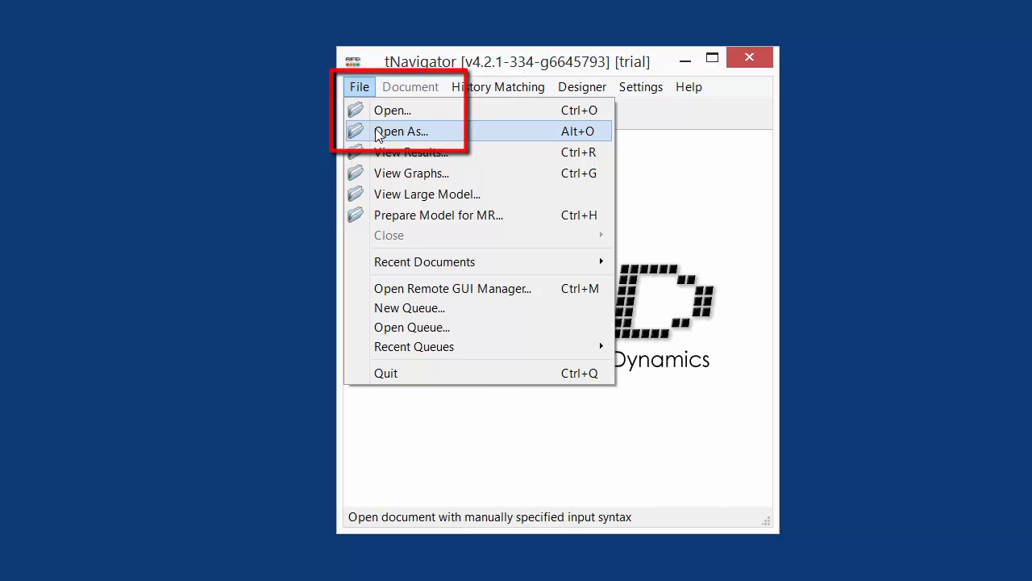
pyautogui.click(400, 131)
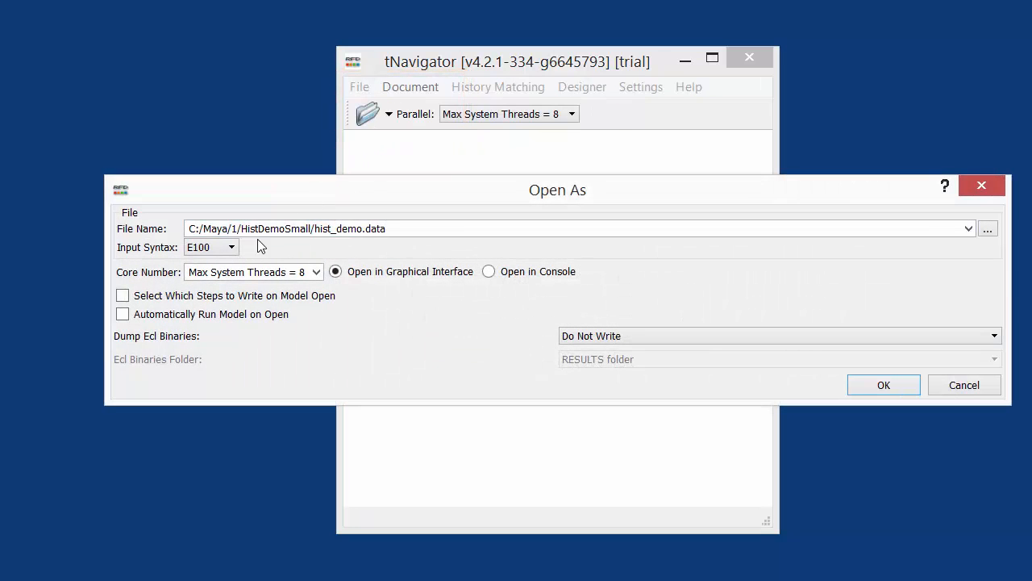
pyautogui.click(232, 247)
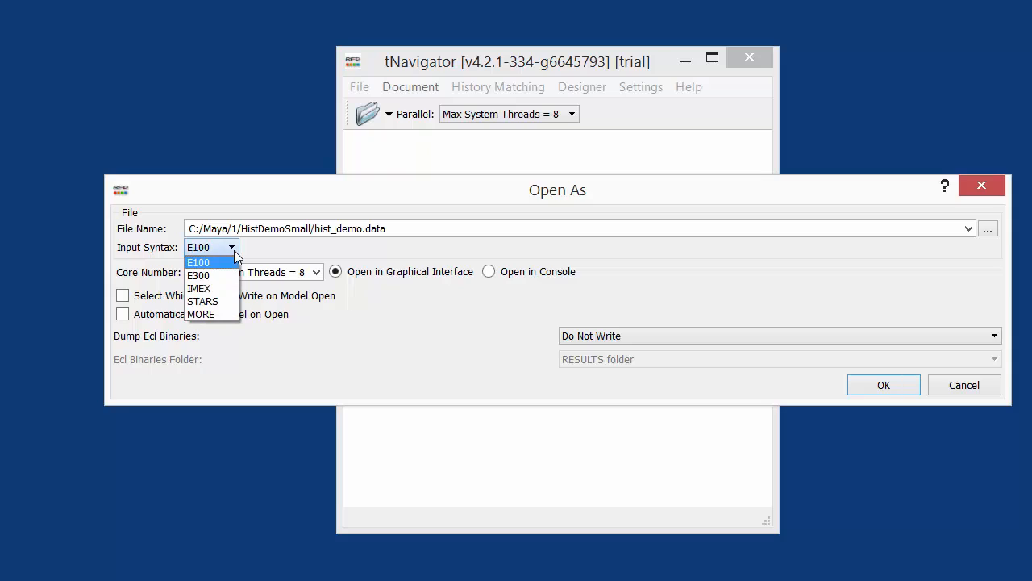
pyautogui.moveTo(200, 288)
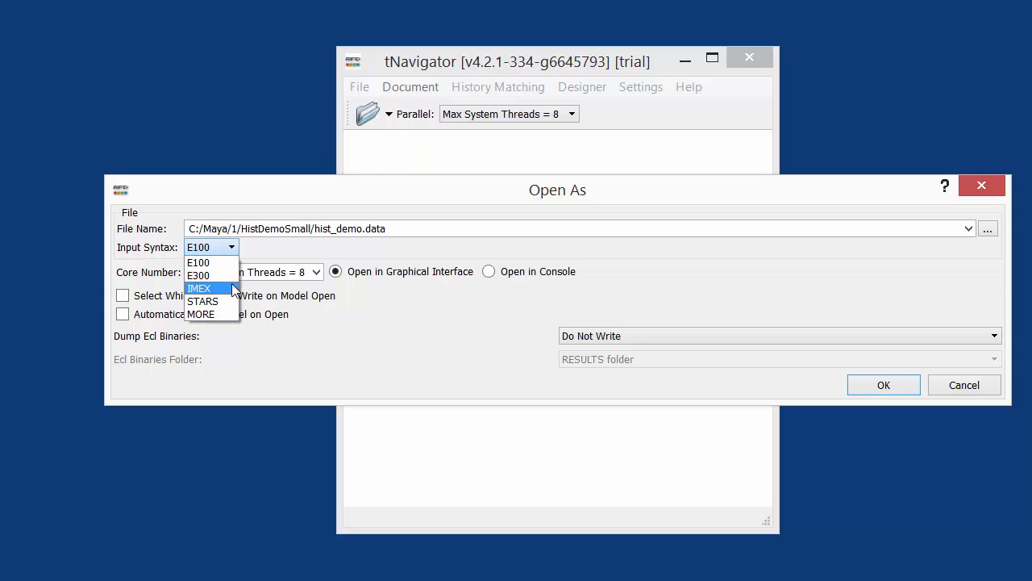
pyautogui.moveTo(201, 313)
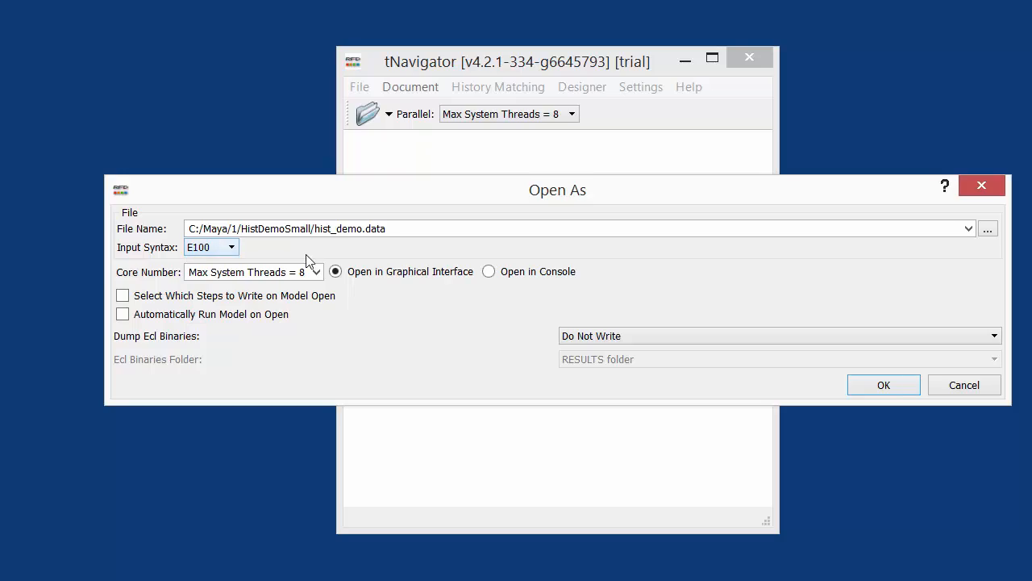
pyautogui.click(884, 384)
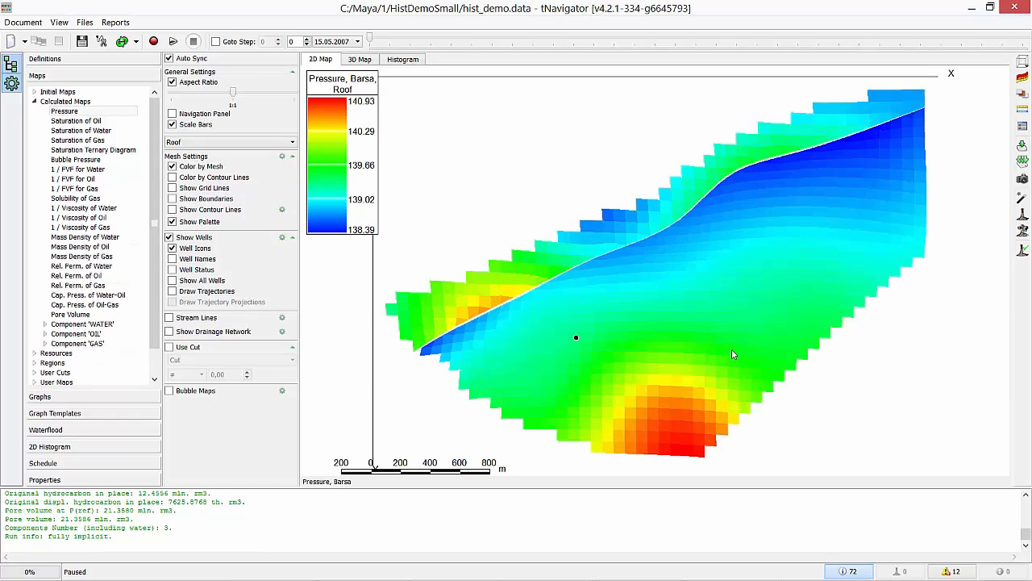
pyautogui.moveTo(790, 338)
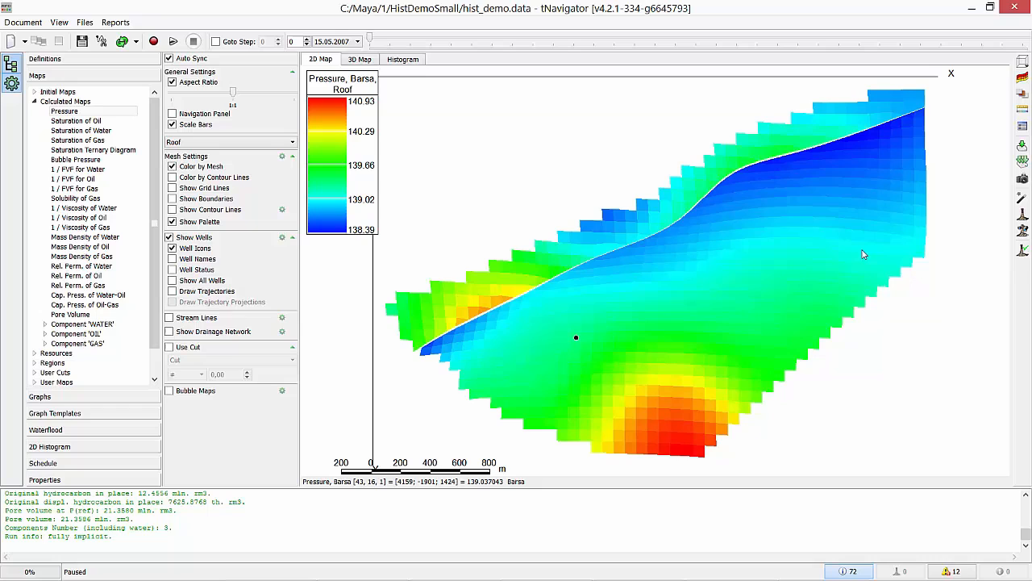
pyautogui.moveTo(110, 71)
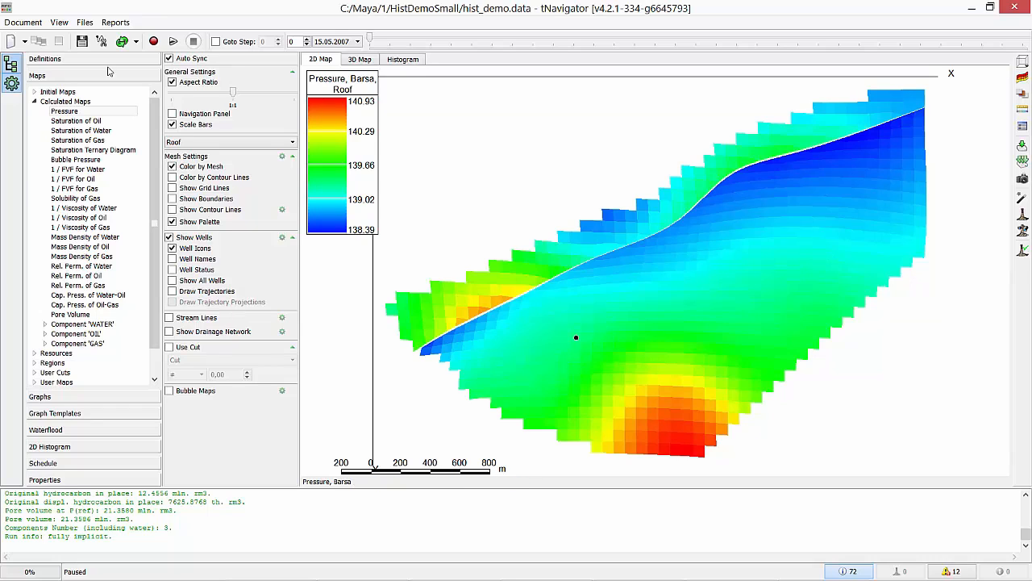
pyautogui.moveTo(873, 61)
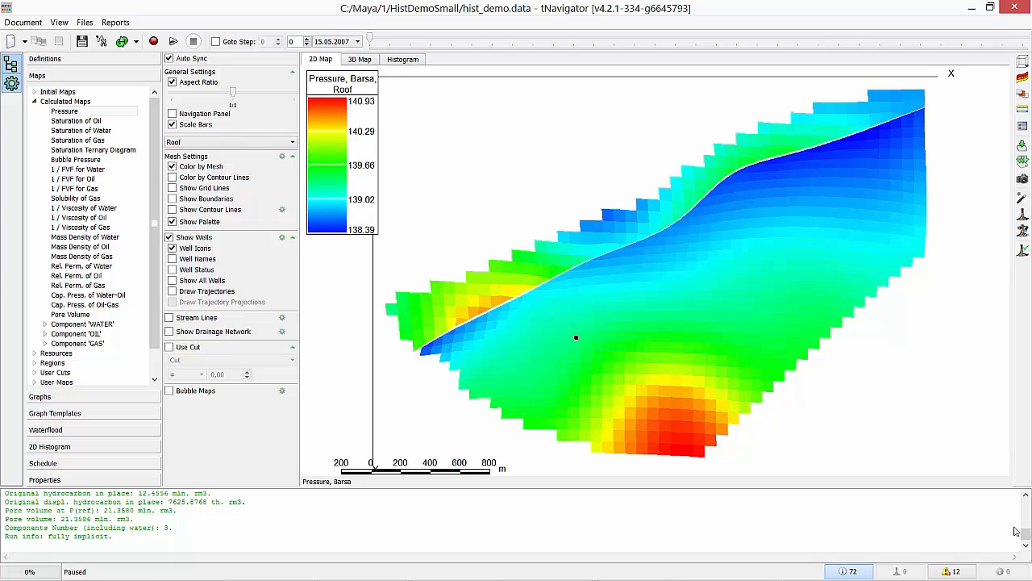
pyautogui.moveTo(988, 519)
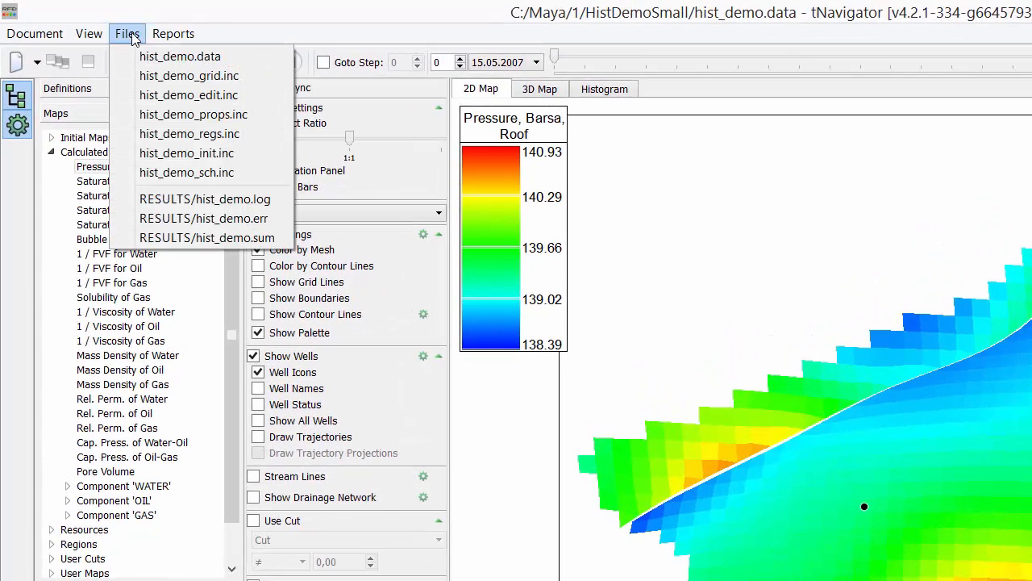
pyautogui.moveTo(191, 94)
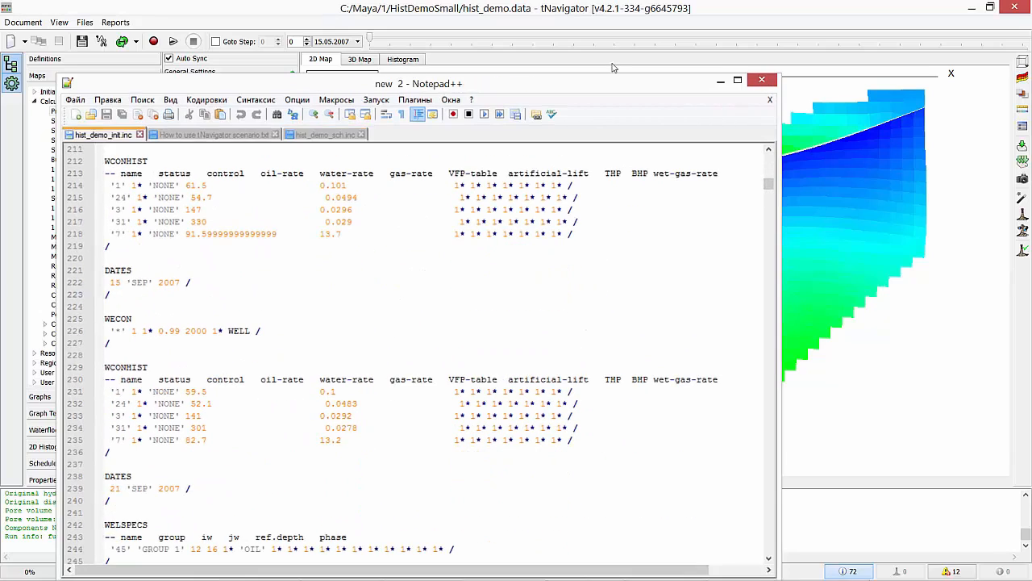
pyautogui.click(762, 79)
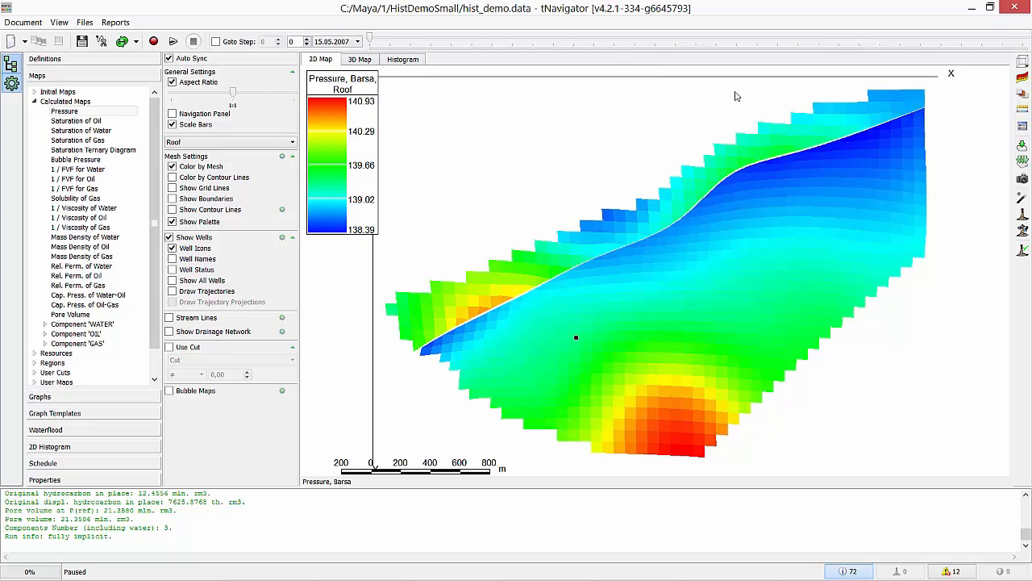
pyautogui.click(45, 58)
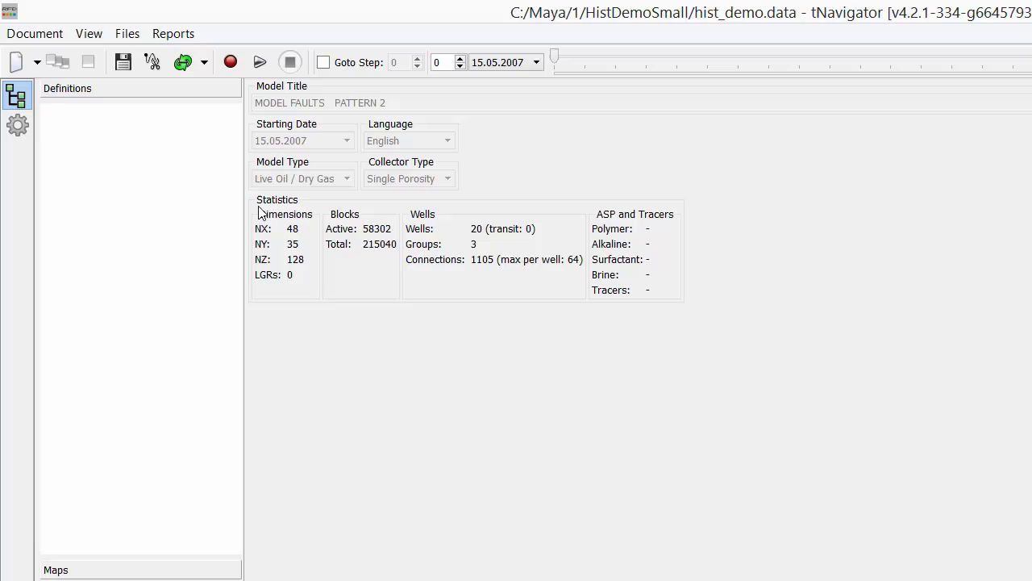
pyautogui.moveTo(364, 265)
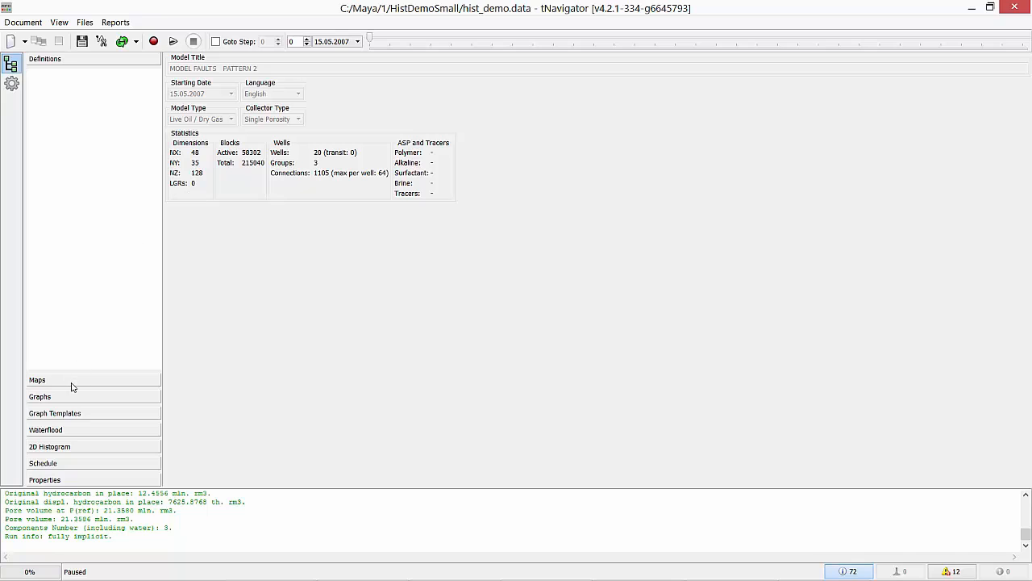
pyautogui.click(37, 379)
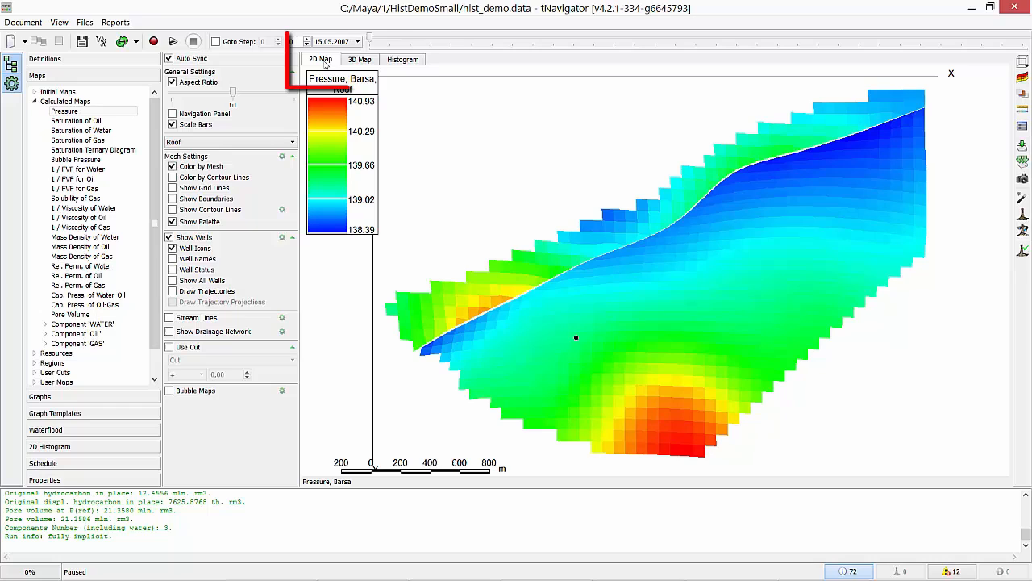
# Check the pressure histogram, then show the 3D pressure map tilted to its top surface with named wells.
pyautogui.click(360, 58)
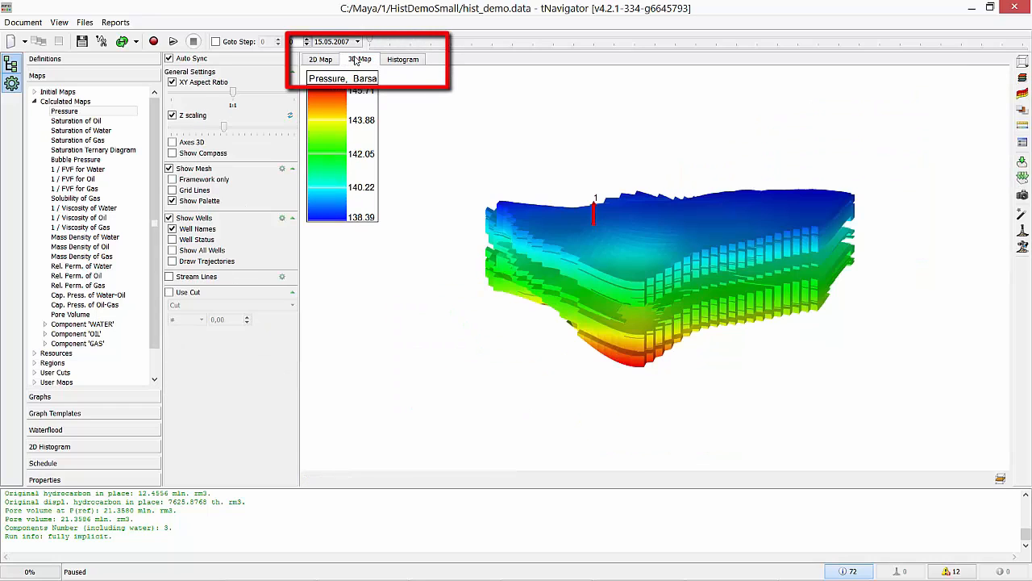
pyautogui.click(403, 58)
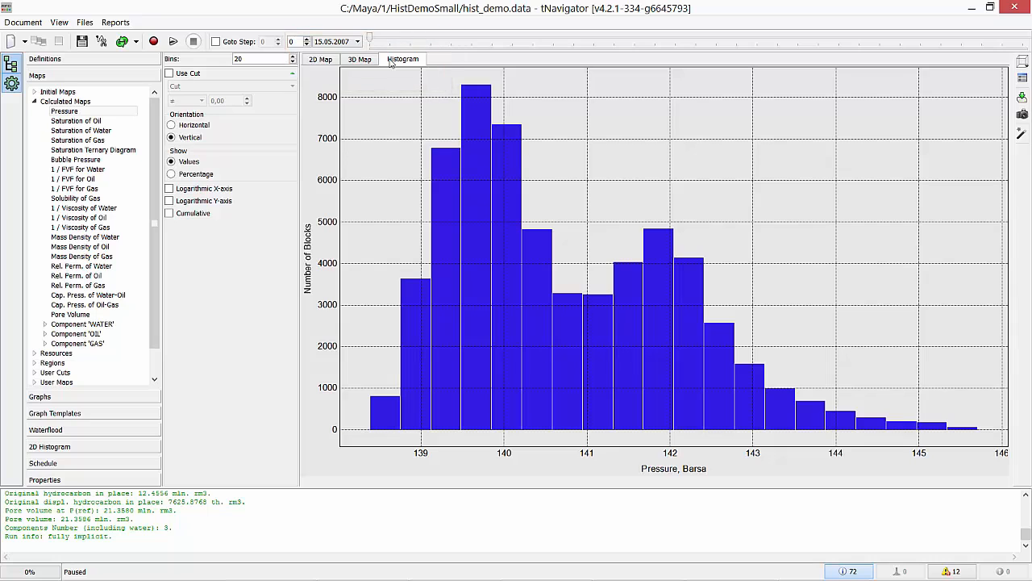
pyautogui.click(360, 58)
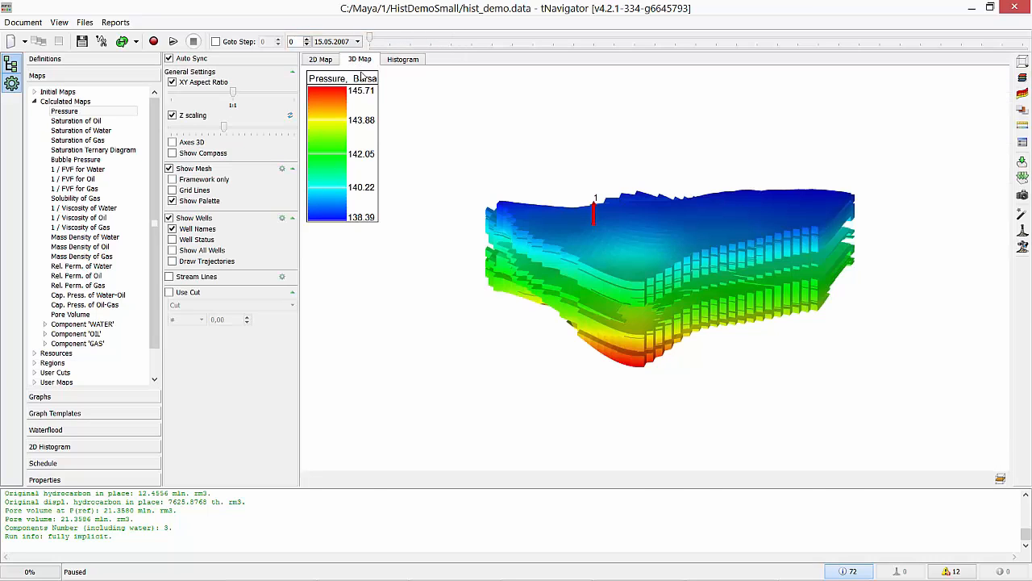
pyautogui.moveTo(677, 275); pyautogui.dragTo(681, 300)
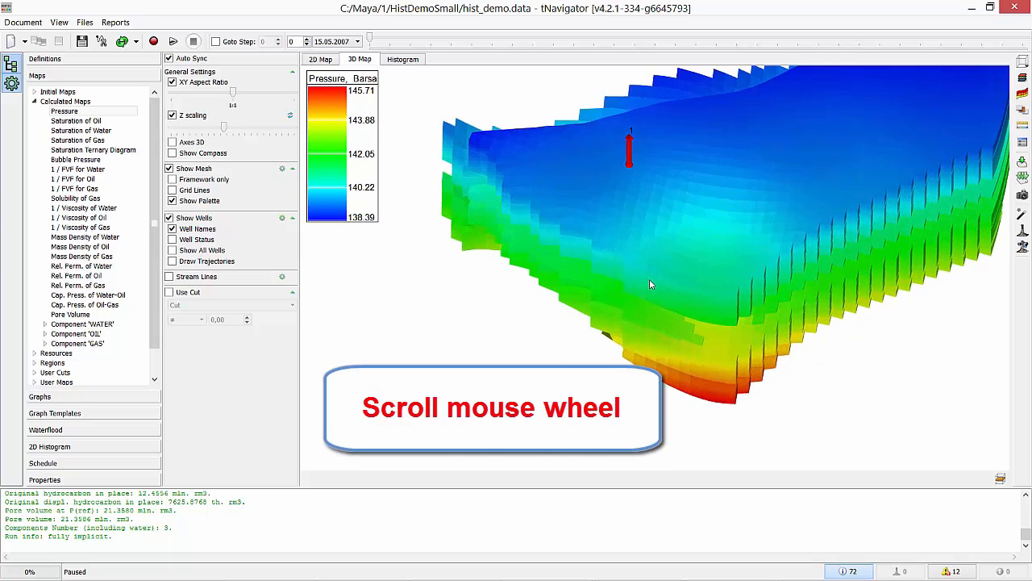
pyautogui.scroll(-3)
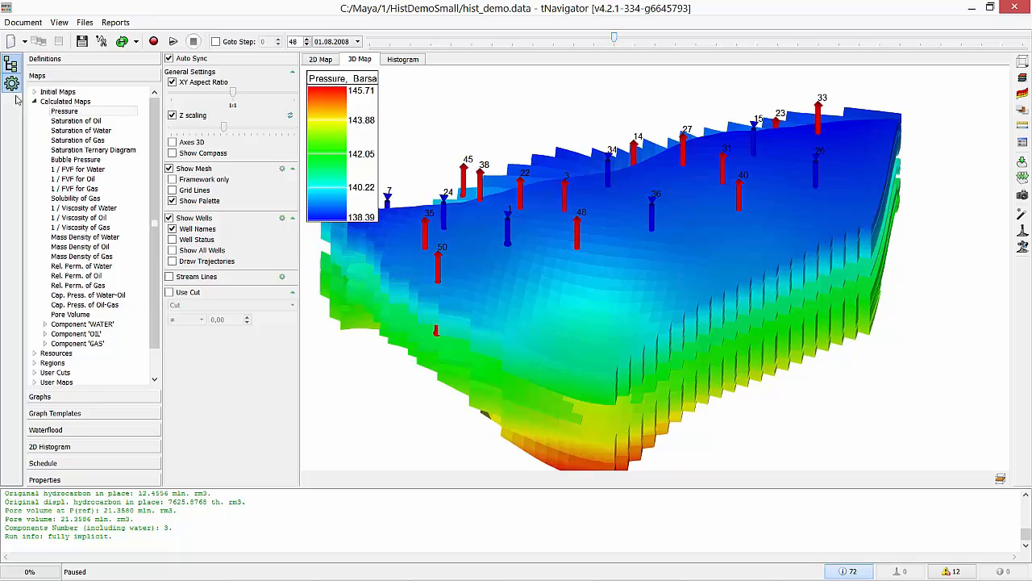
# Show the Porosity, Permeability X/Y and oil/water saturation maps on the 3D grid.
pyautogui.click(34, 90)
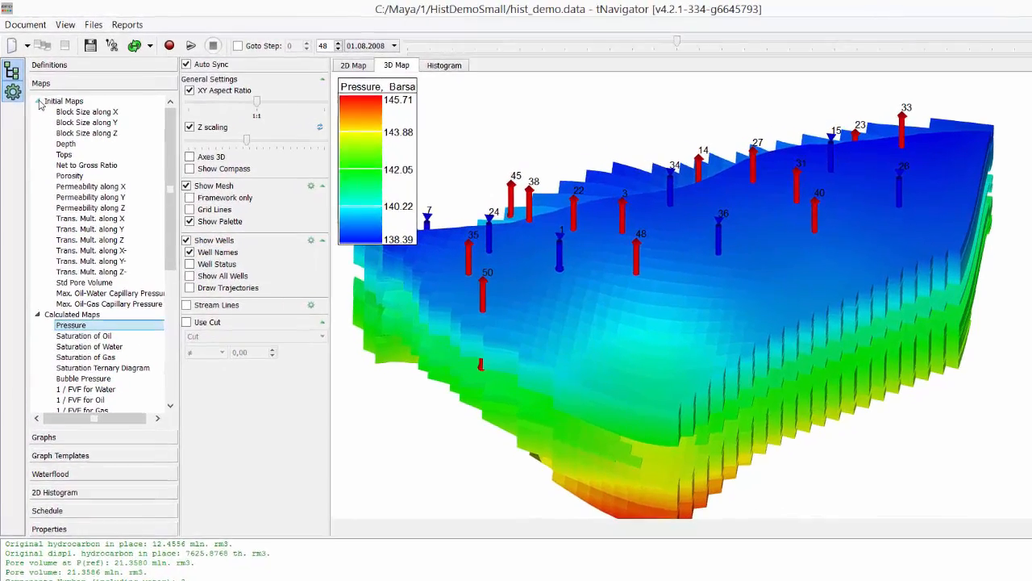
pyautogui.click(69, 182)
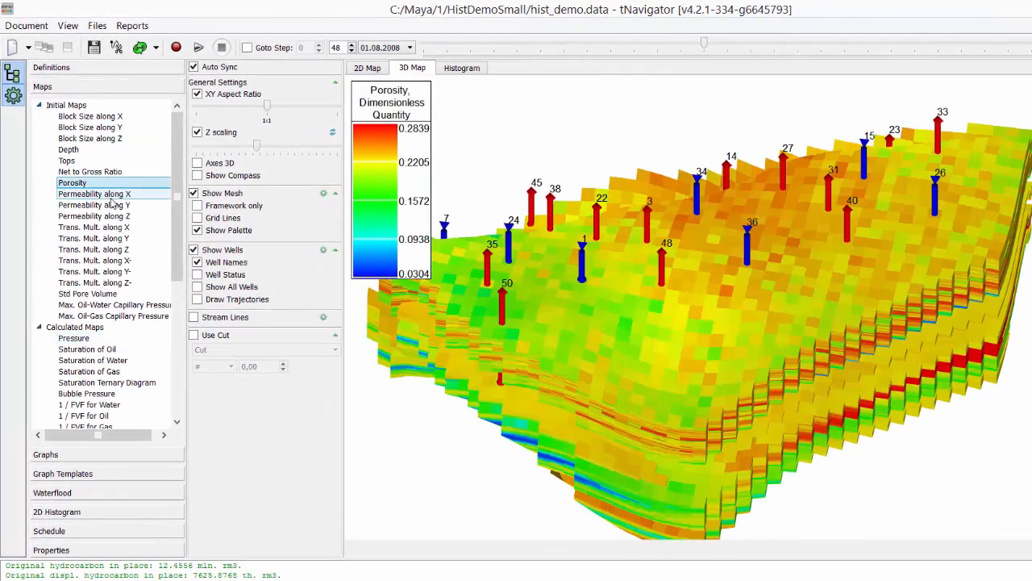
pyautogui.click(94, 194)
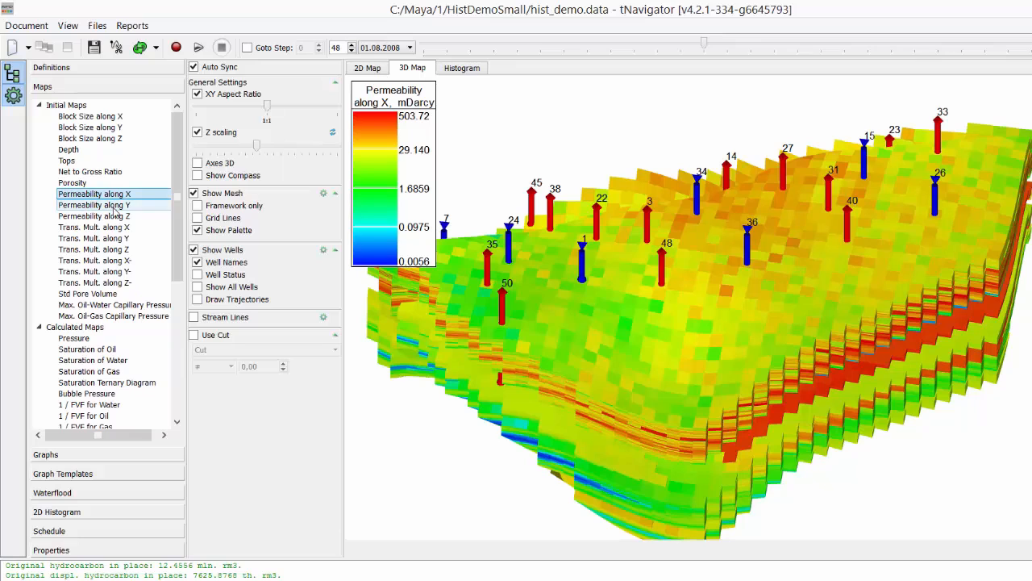
pyautogui.click(93, 205)
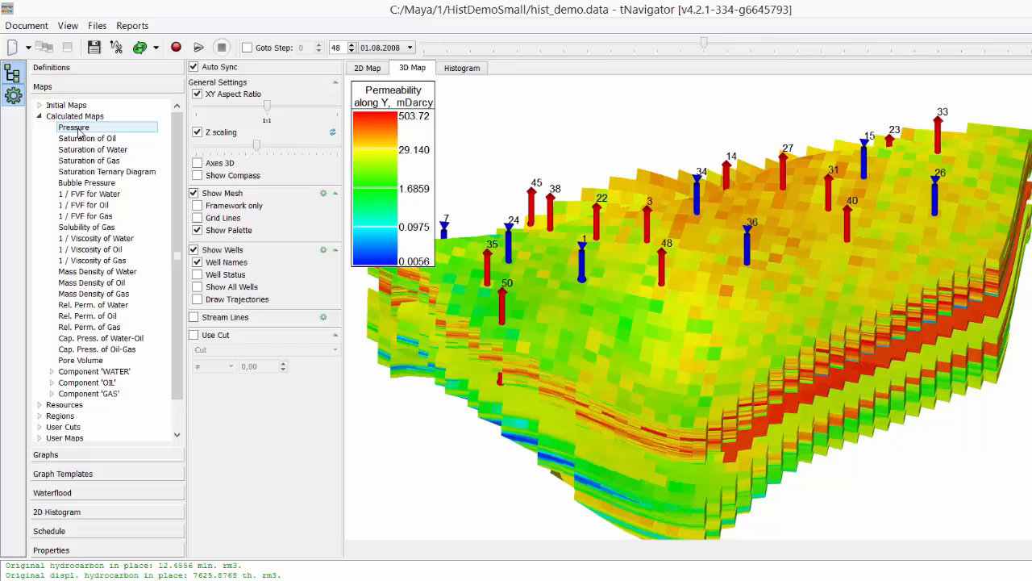
pyautogui.click(87, 138)
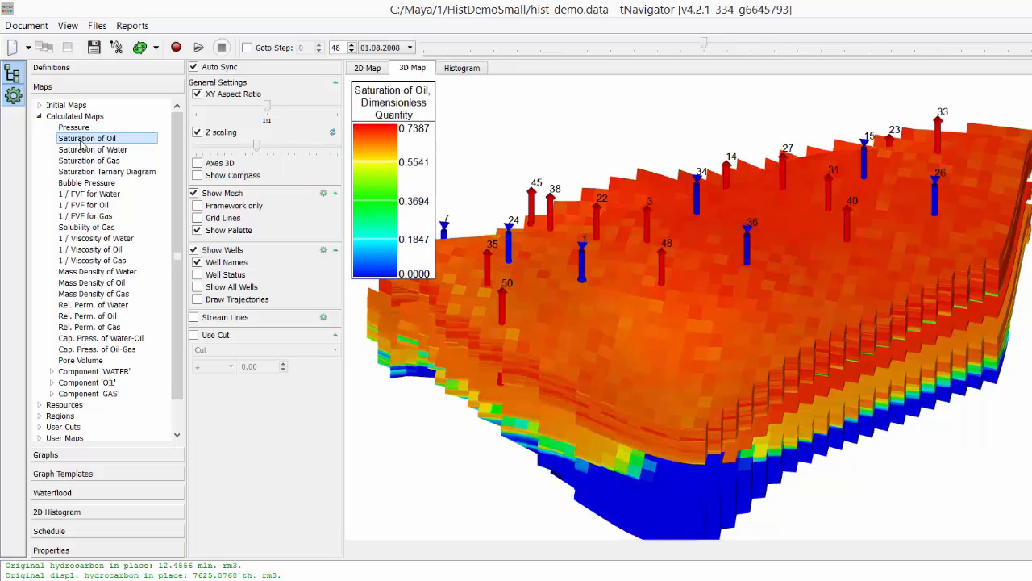
pyautogui.click(94, 148)
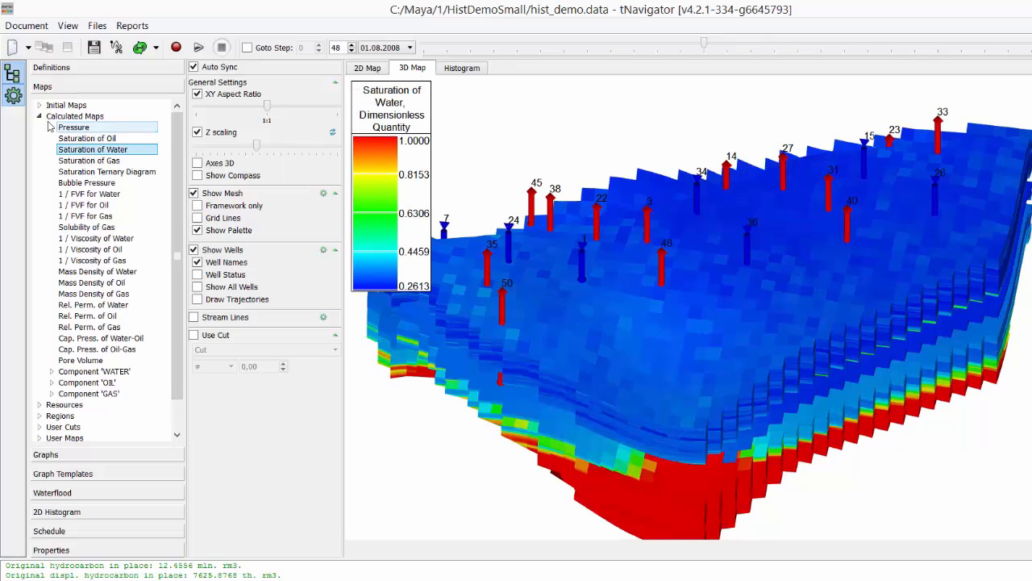
# Show Oil in Place, Mobile Oil in Place (Mass), Gas in Place, then the satnum and EQLNUM region maps.
pyautogui.click(39, 116)
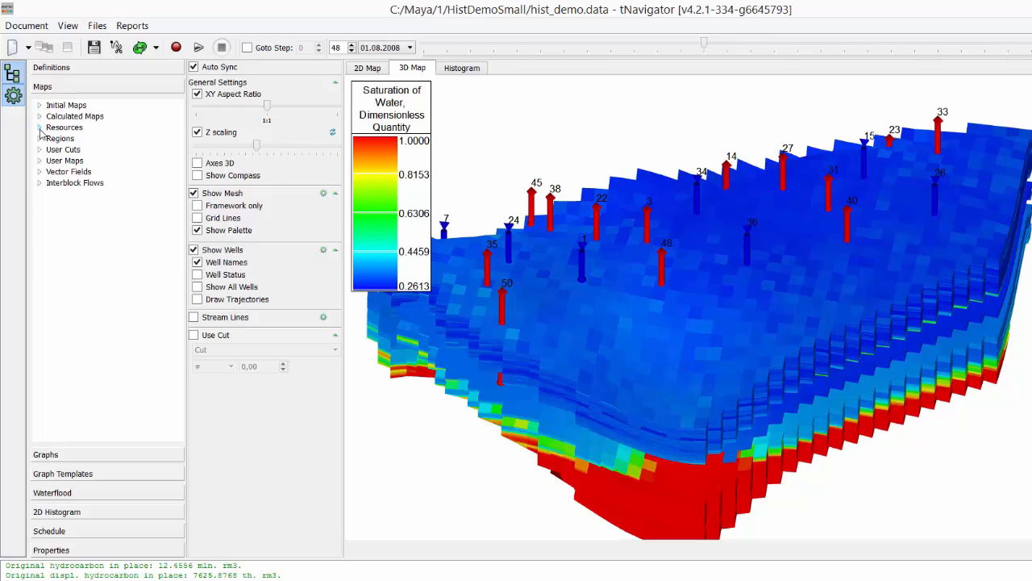
pyautogui.click(78, 138)
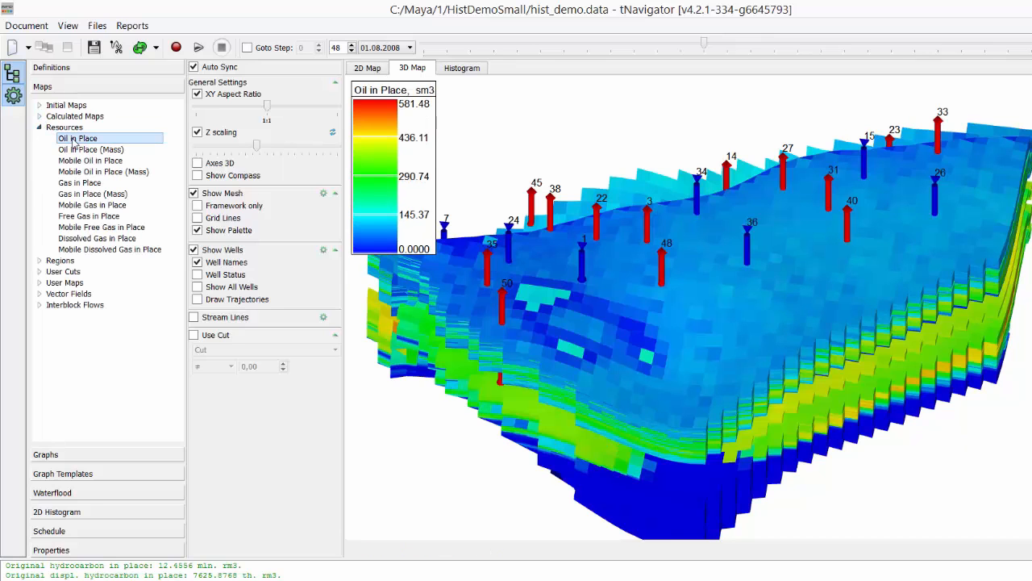
pyautogui.click(103, 171)
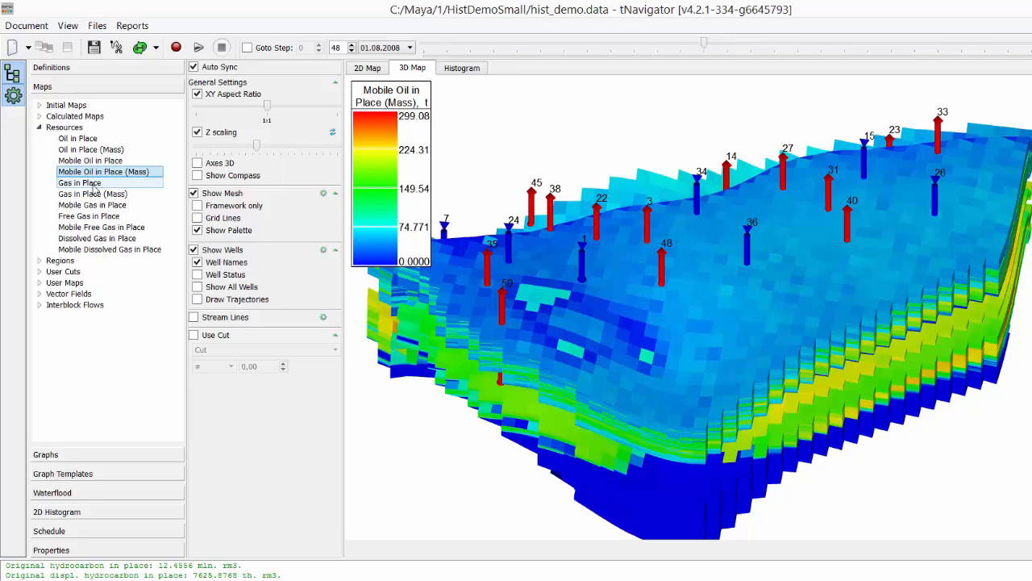
pyautogui.click(79, 182)
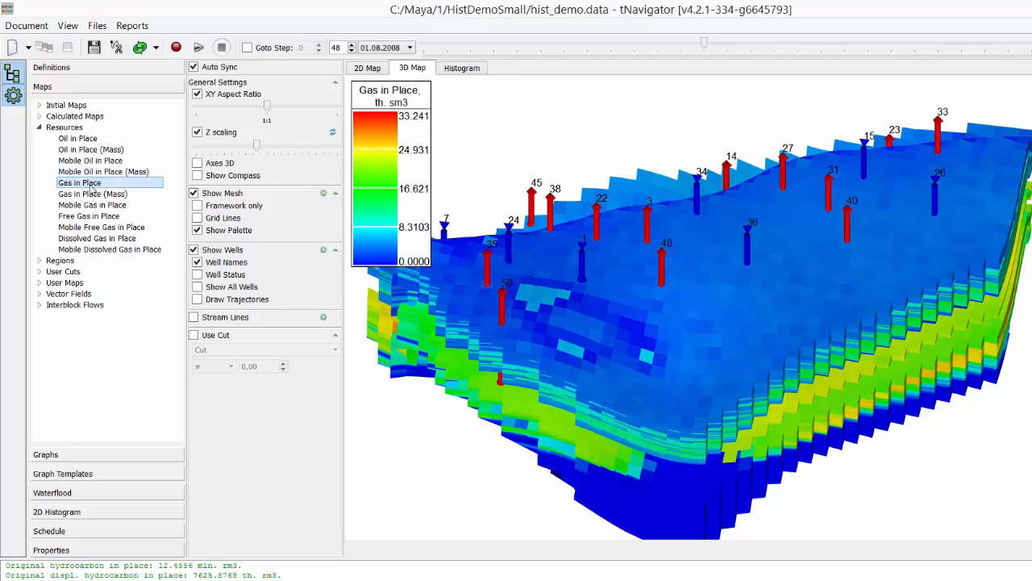
pyautogui.click(38, 261)
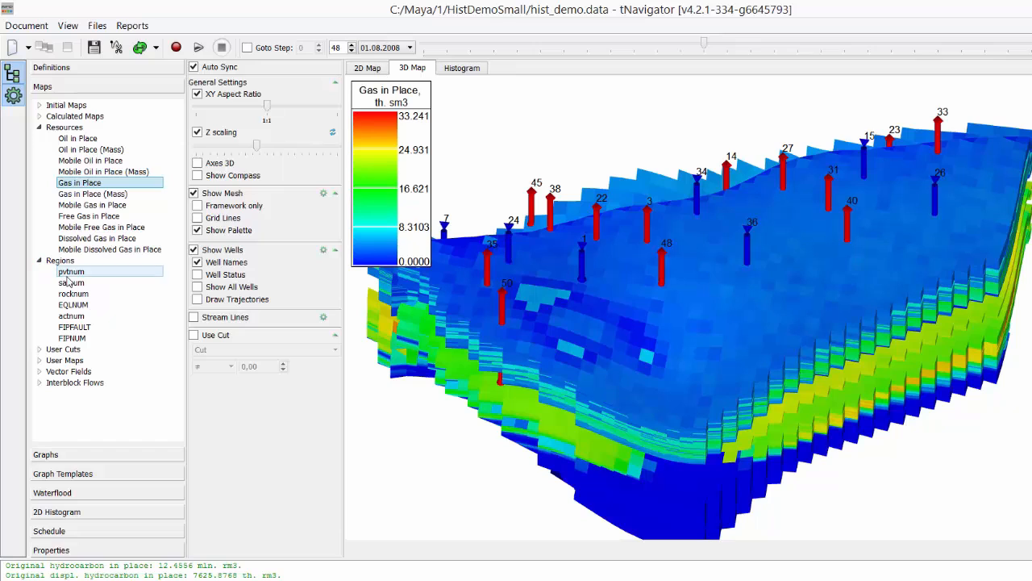
pyautogui.click(71, 282)
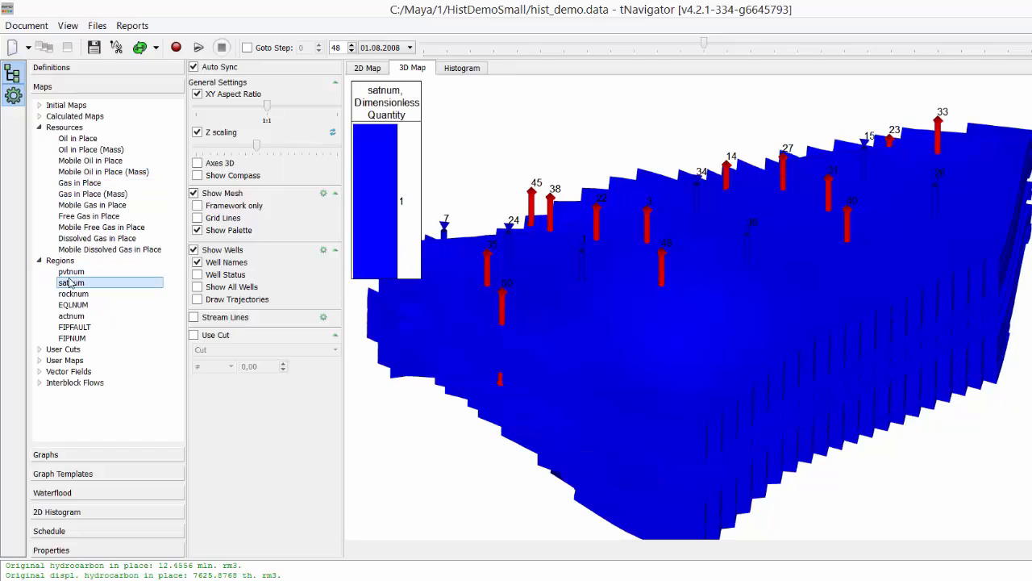
pyautogui.click(75, 303)
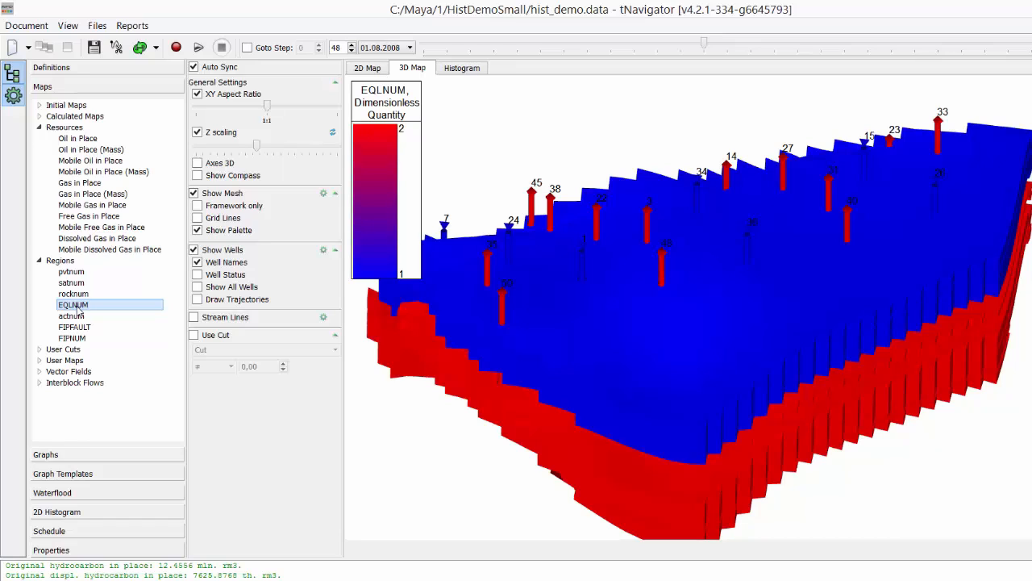
pyautogui.moveTo(90, 162)
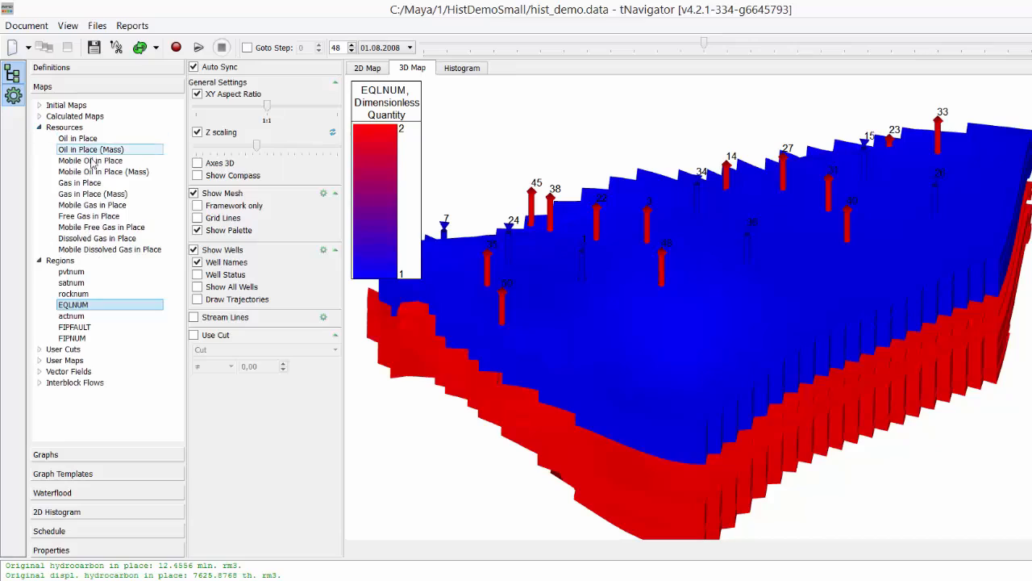
# Show Mobile Oil in Place (Mass) with its block statistics and expand the User Cuts list.
pyautogui.click(103, 171)
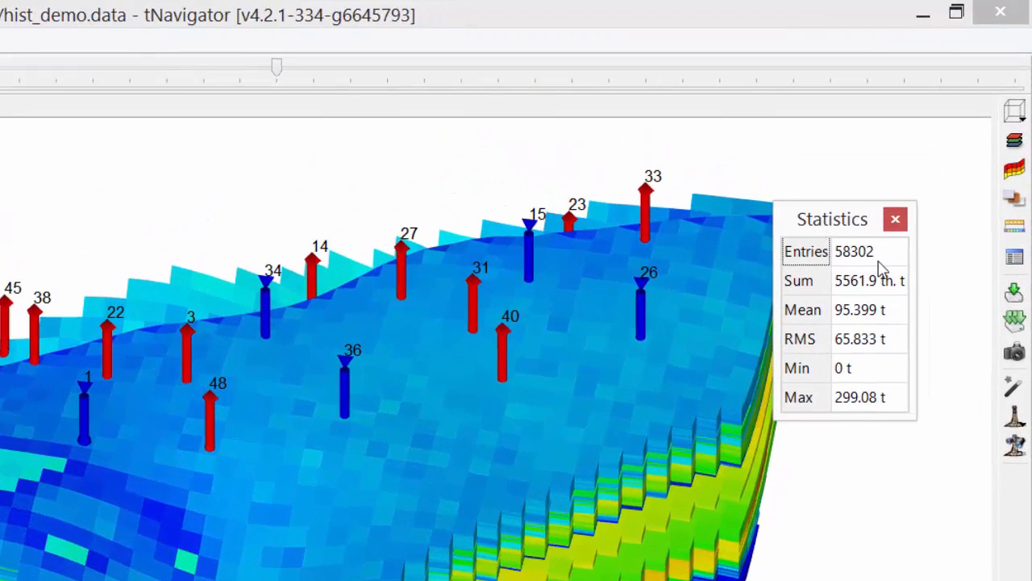
pyautogui.click(855, 281)
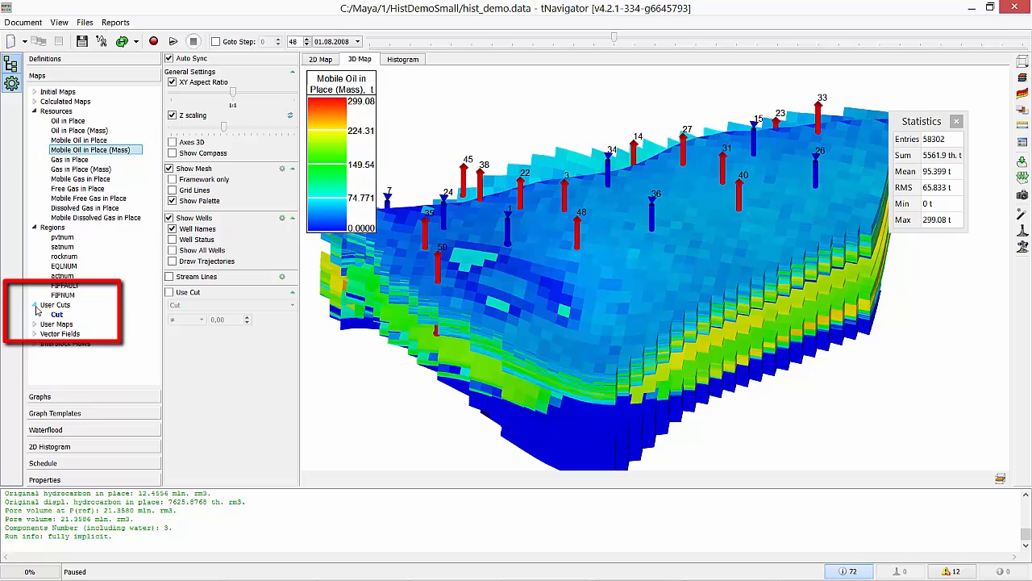
# Enter K < 30 in the map arithmetic line and apply it to the user cut.
pyautogui.click(56, 313)
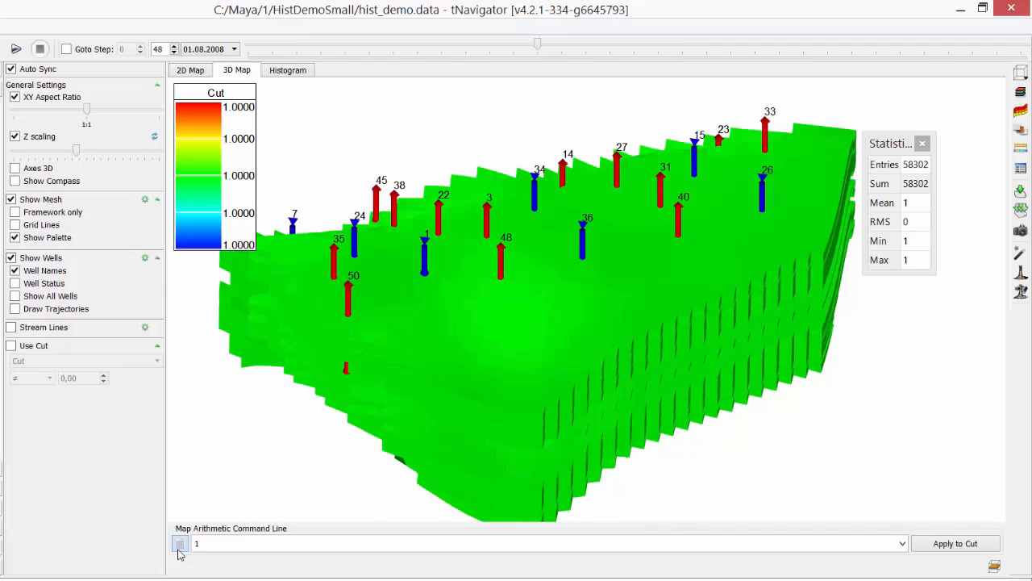
pyautogui.click(179, 542)
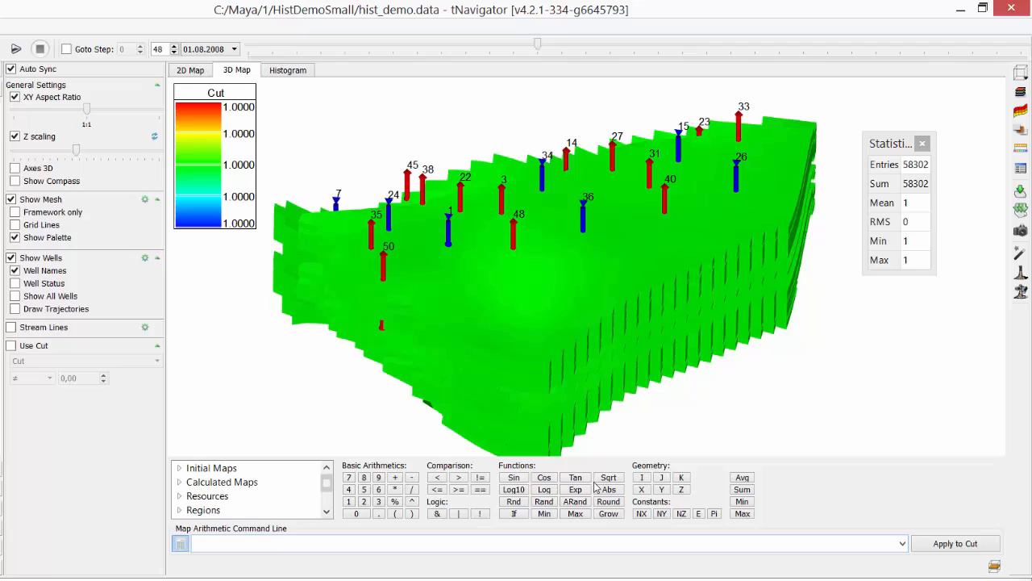
pyautogui.click(681, 477)
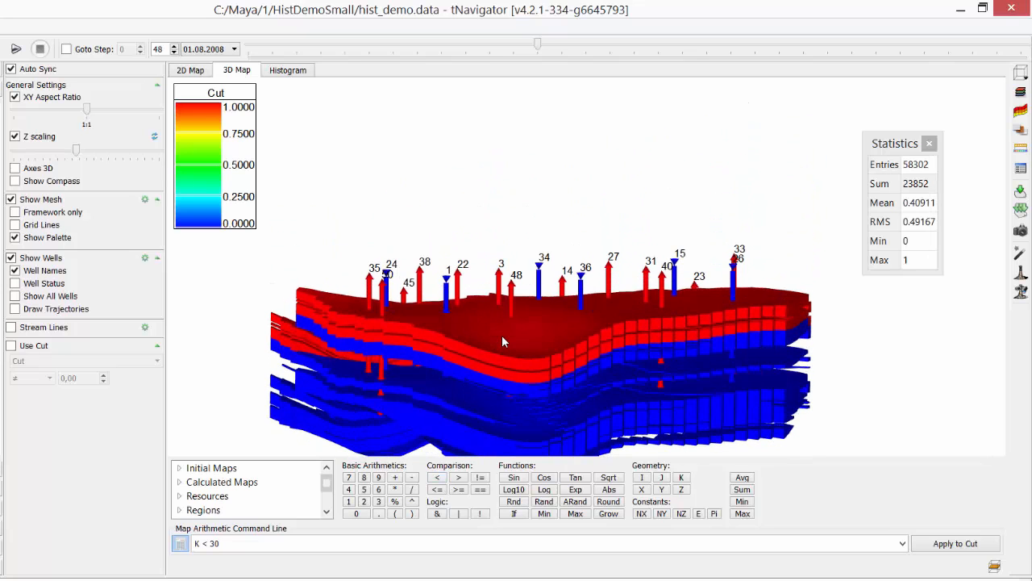
pyautogui.click(14, 224)
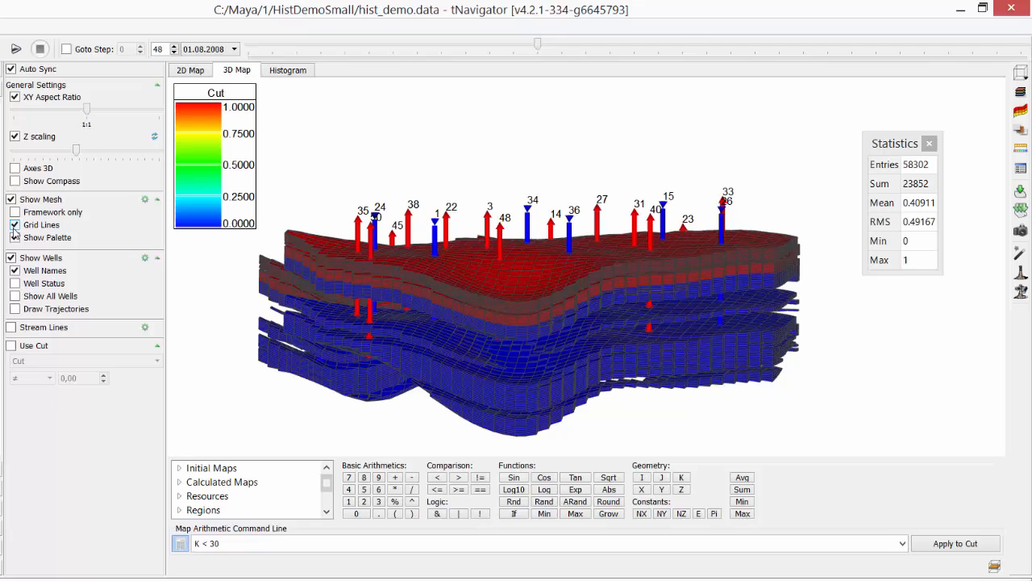
pyautogui.click(14, 224)
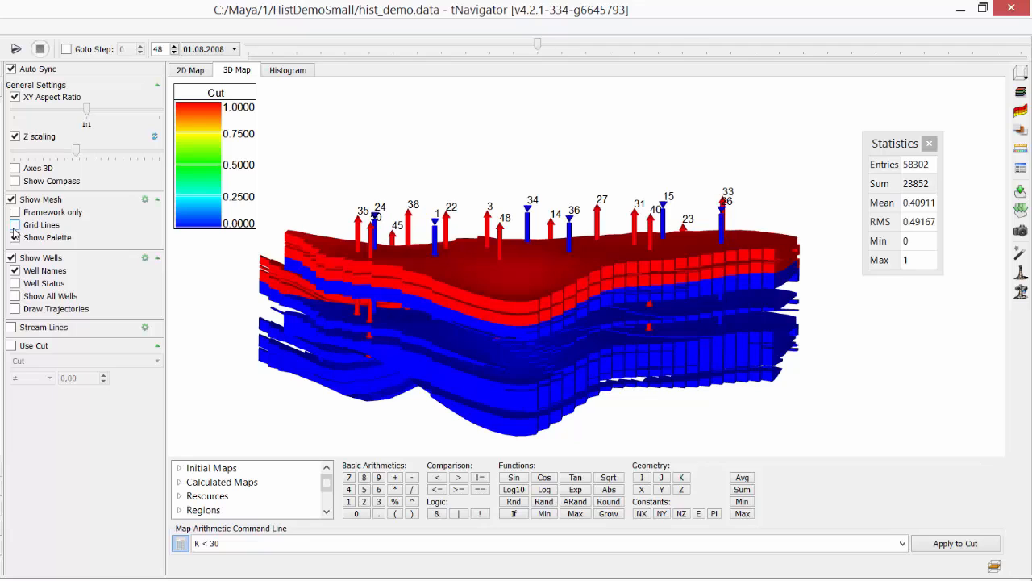
pyautogui.click(14, 237)
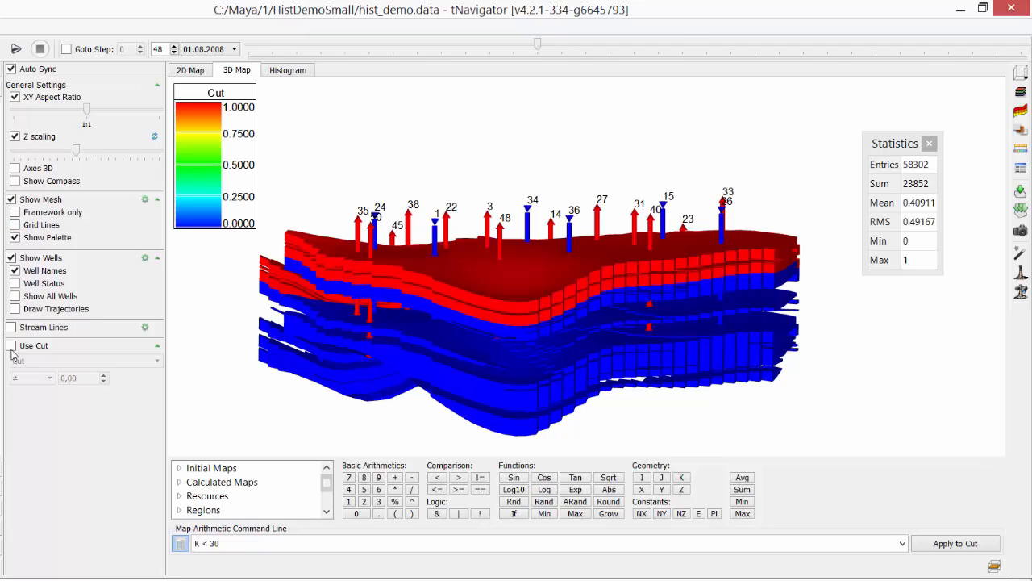
# View porosity and X-permeability within the cut, then show Mobile Oil in Place (Mass) on all blocks.
pyautogui.click(11, 345)
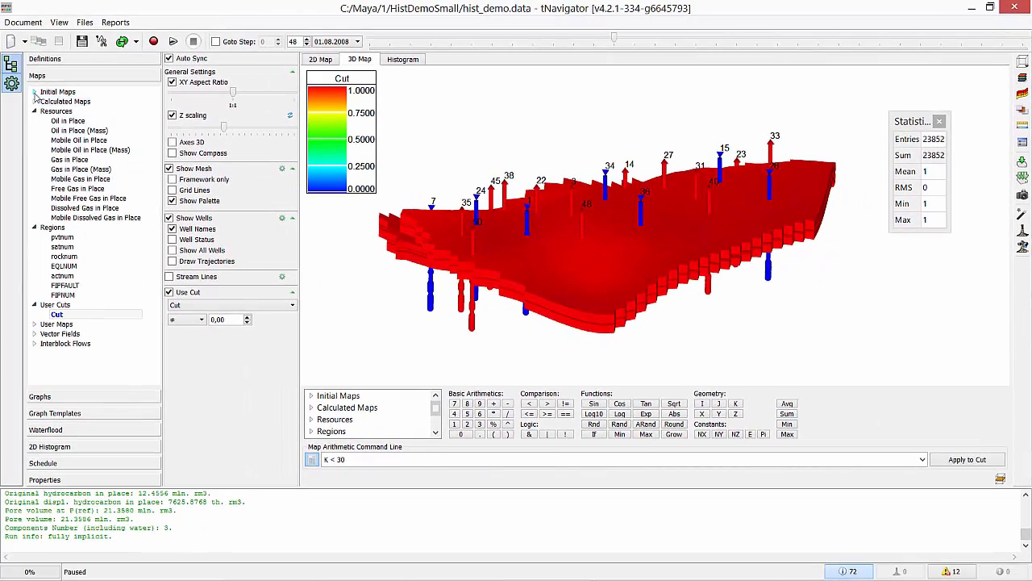
pyautogui.click(63, 159)
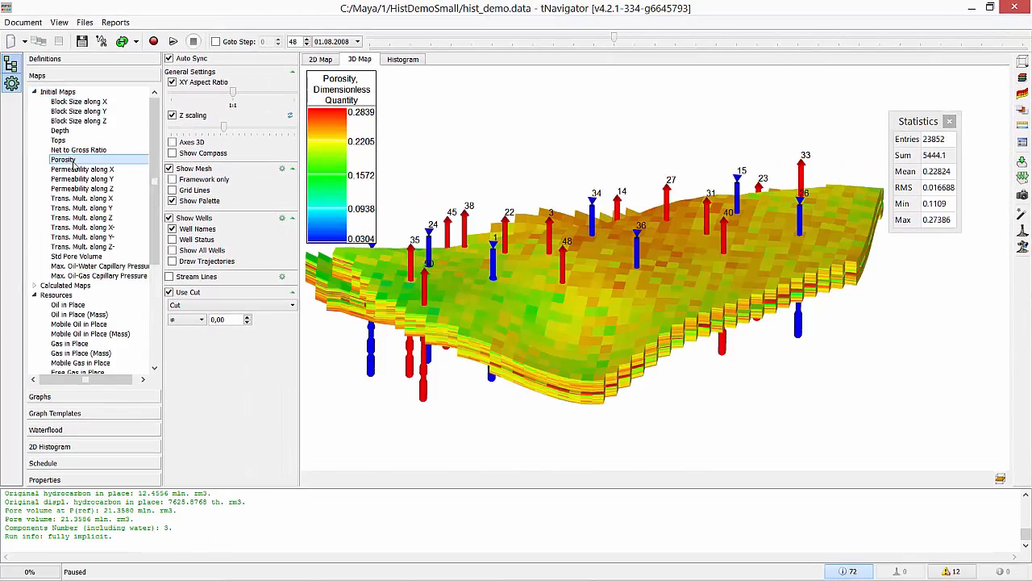
pyautogui.click(82, 169)
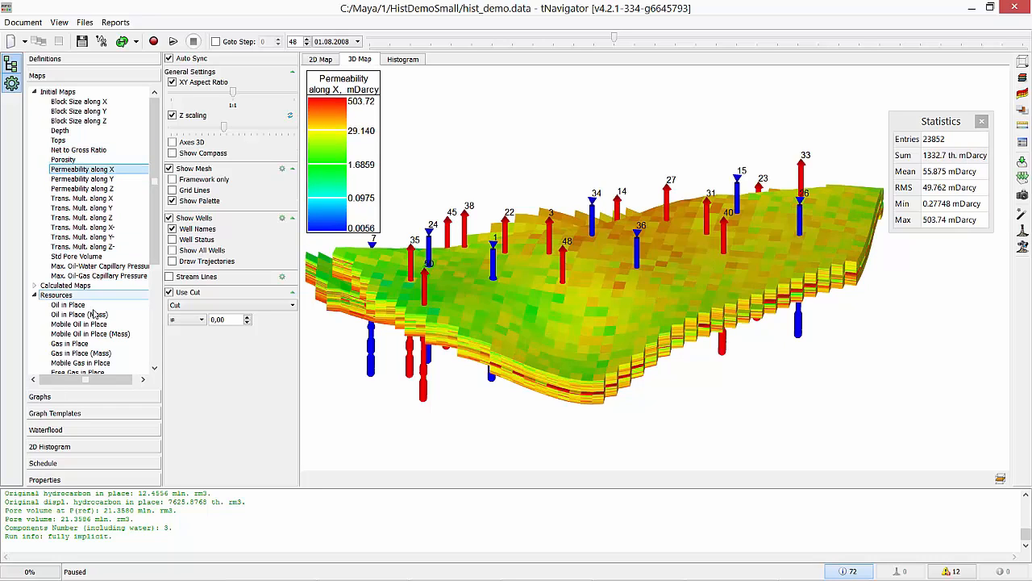
pyautogui.click(90, 332)
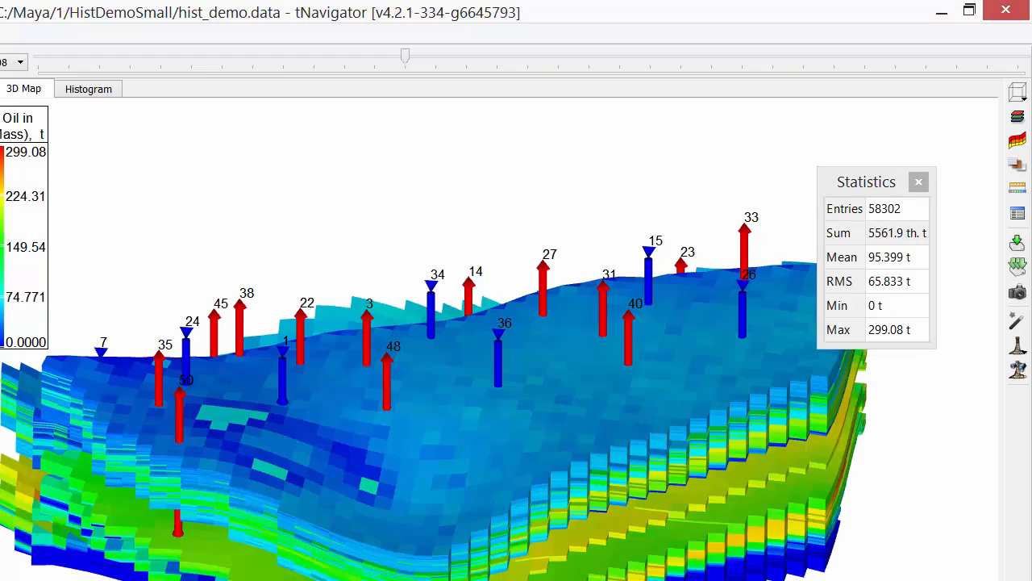
pyautogui.click(884, 233)
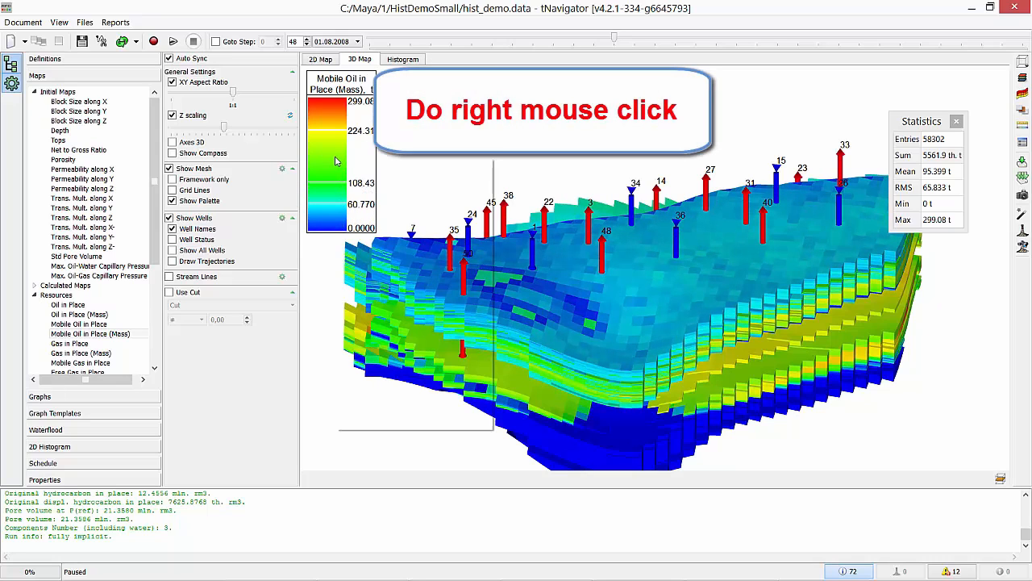
# Apply the default five-colour palette to the map and make it discrete.
pyautogui.rightClick(336, 170)
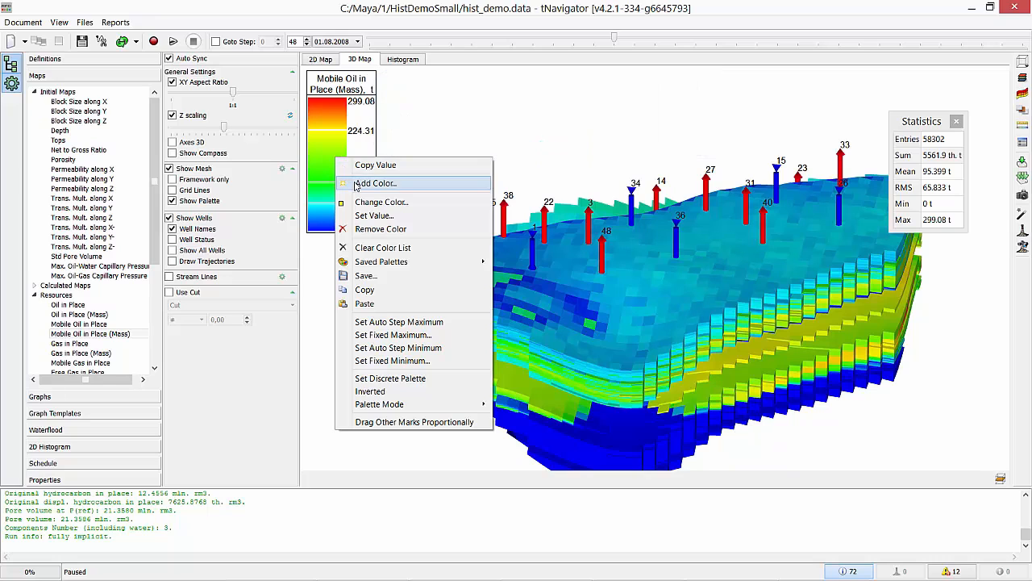
pyautogui.click(374, 184)
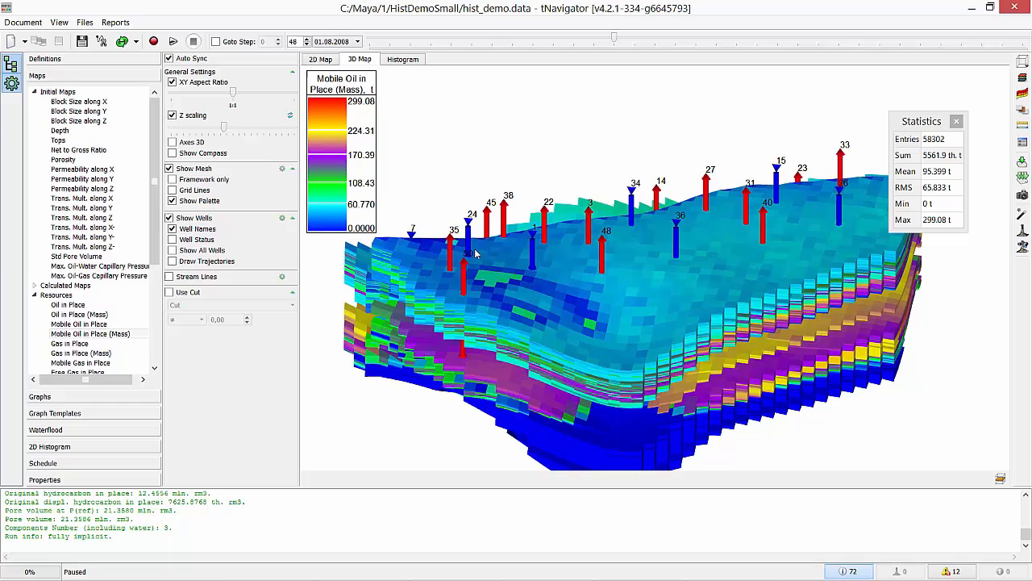
pyautogui.rightClick(336, 186)
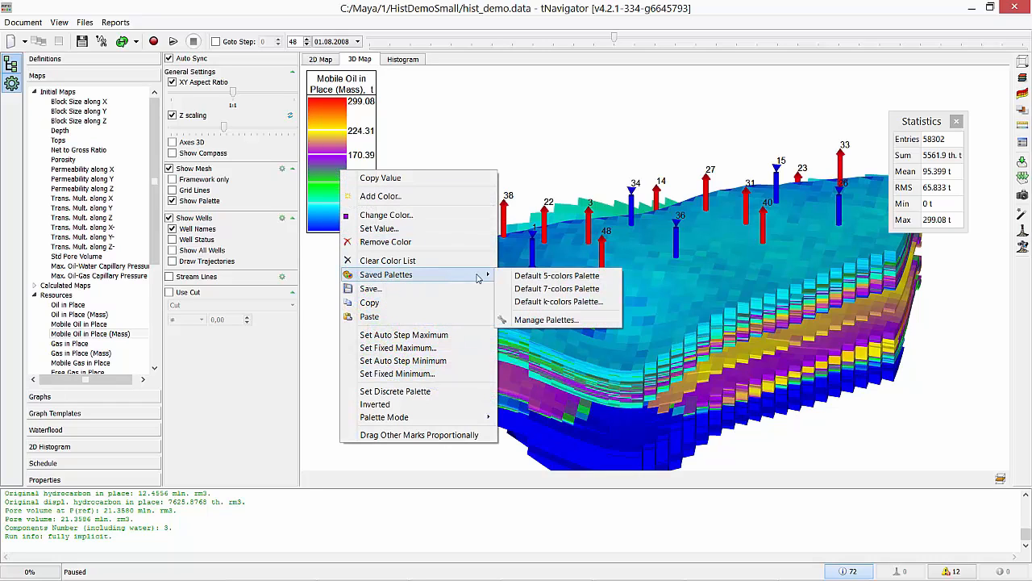
pyautogui.click(556, 287)
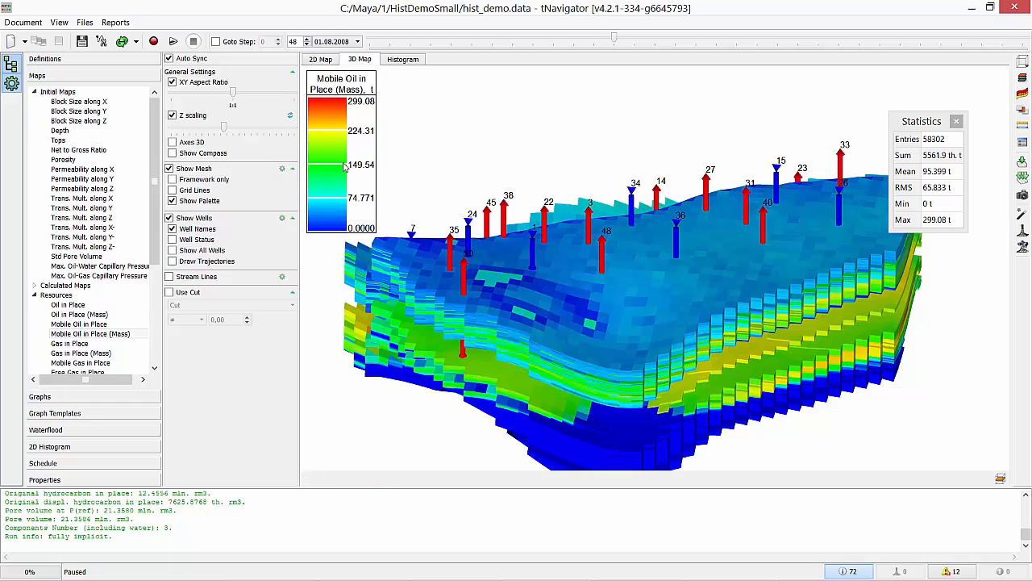
pyautogui.rightClick(331, 161)
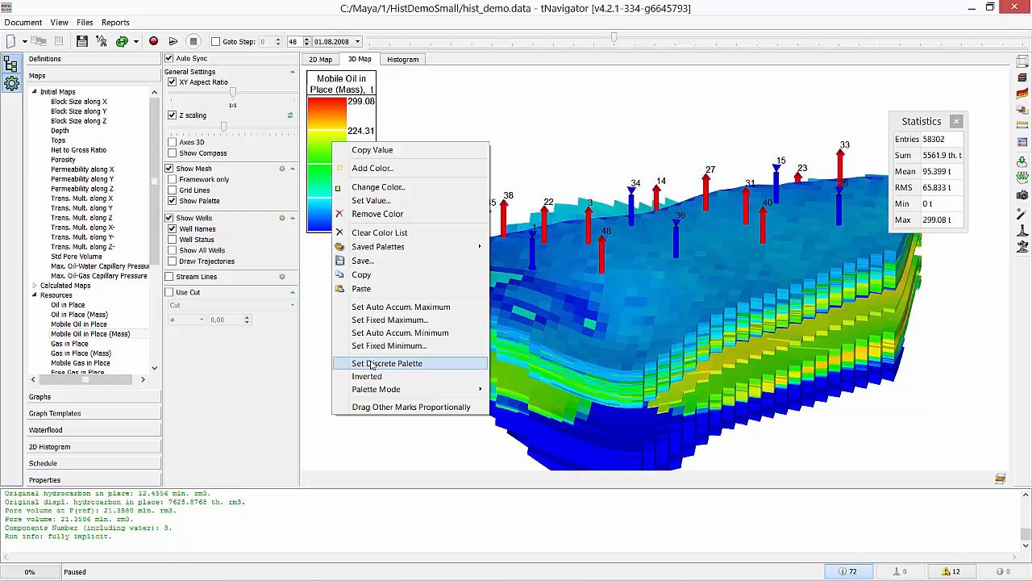
pyautogui.click(387, 363)
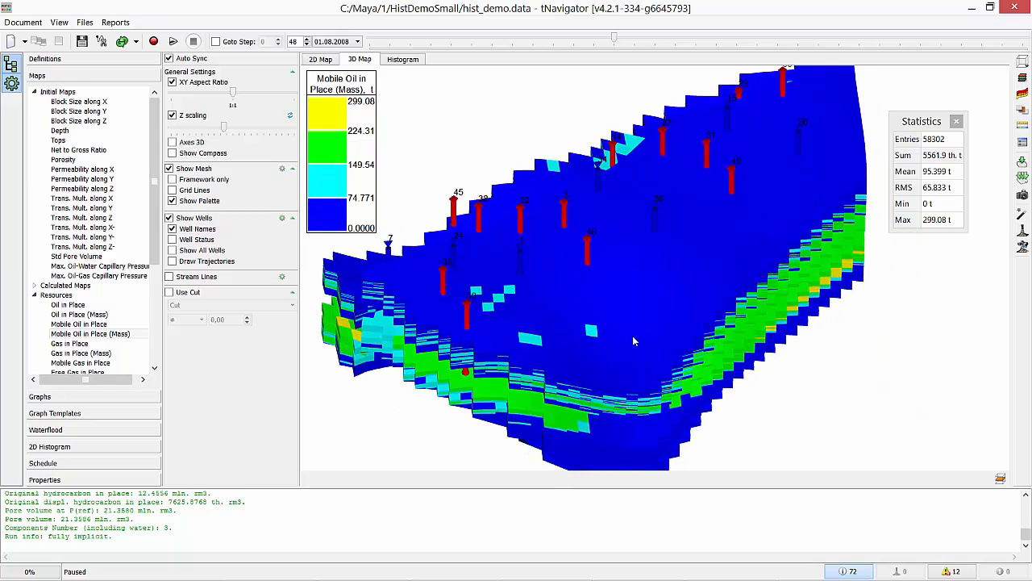
pyautogui.moveTo(632, 338); pyautogui.dragTo(616, 260)
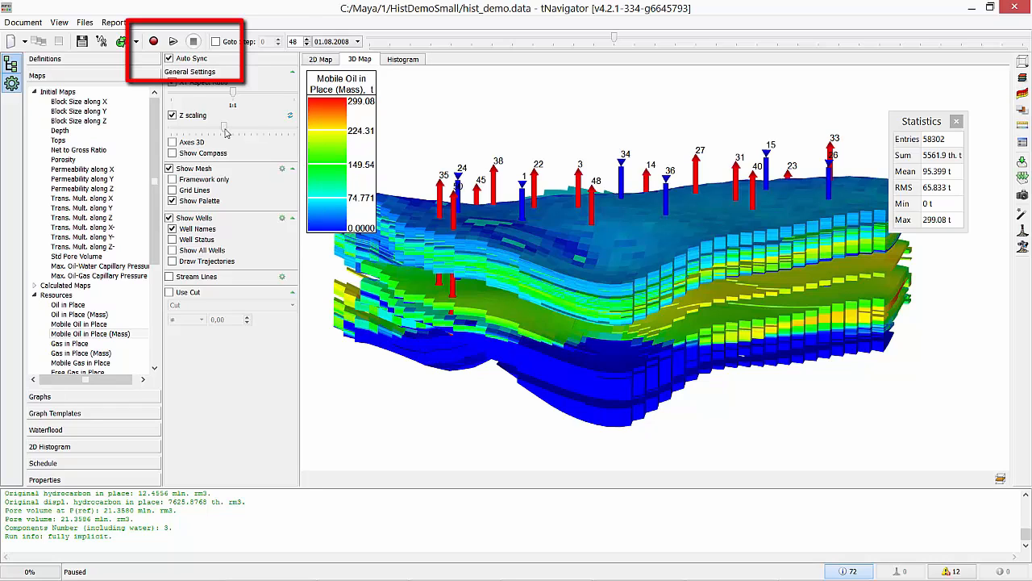
# Run the simulation into October 2007, pause and resume, stop it, and reload the model.
pyautogui.click(153, 42)
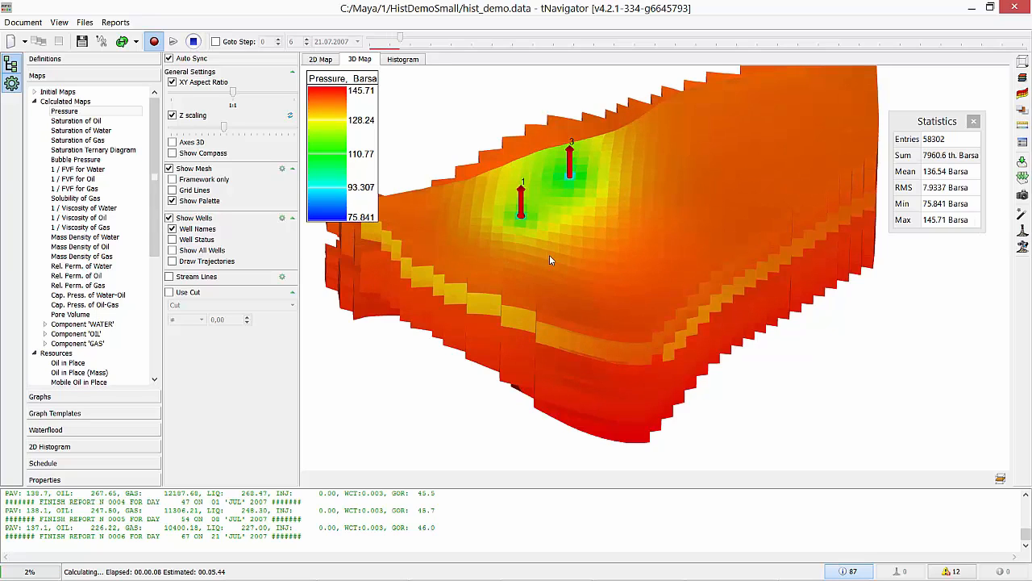
pyautogui.click(307, 42)
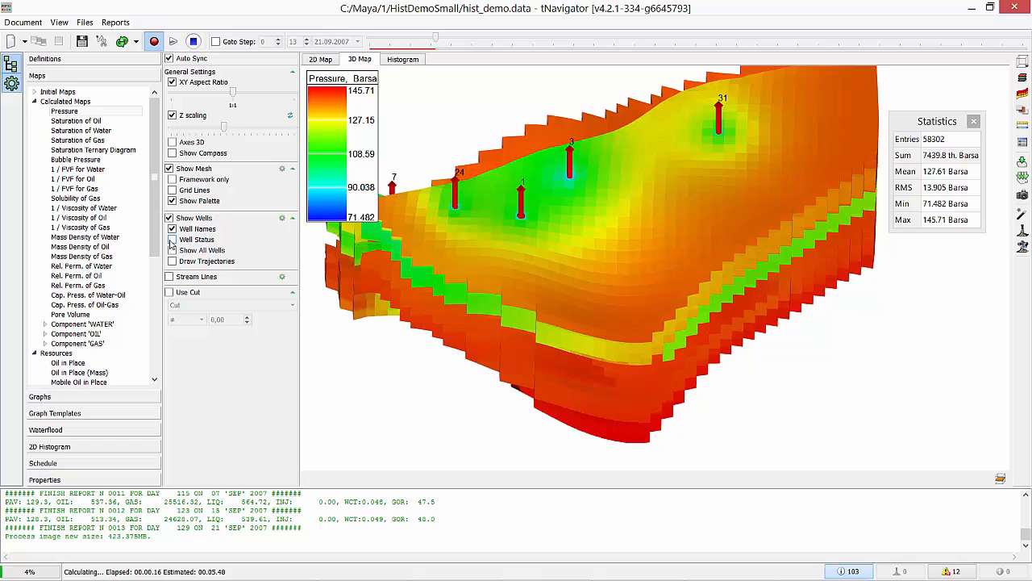
pyautogui.click(174, 42)
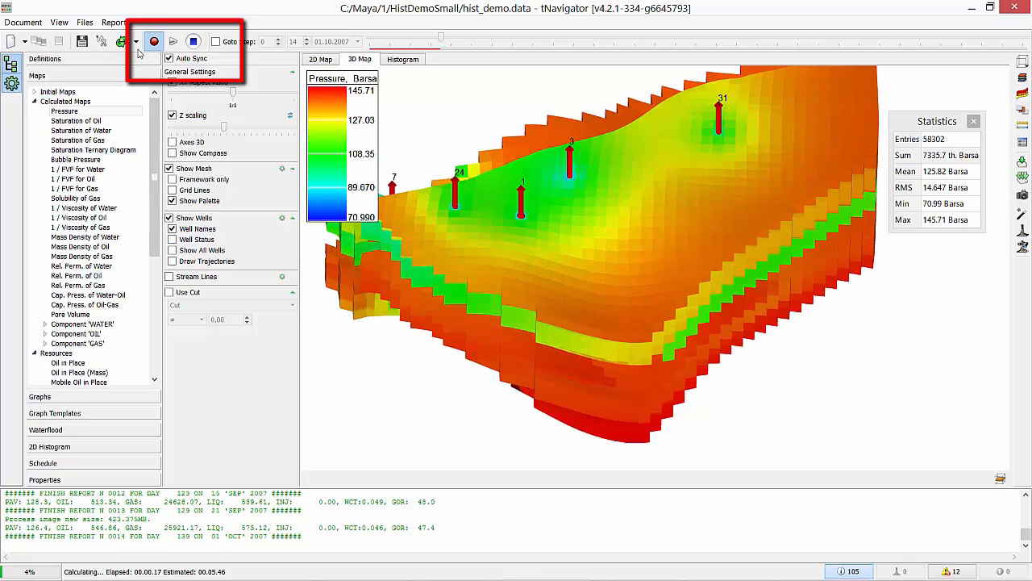
pyautogui.click(193, 42)
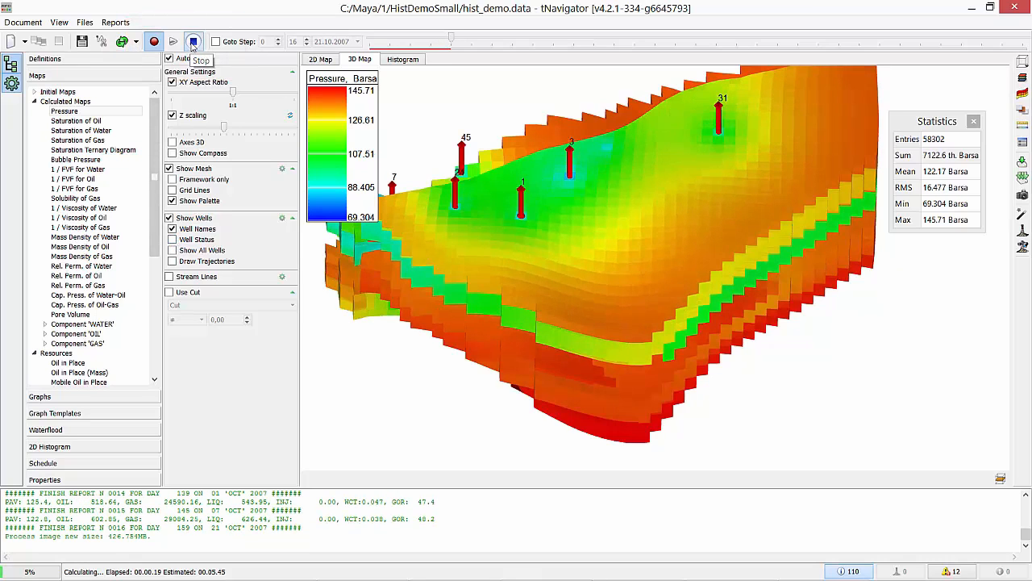
pyautogui.click(194, 42)
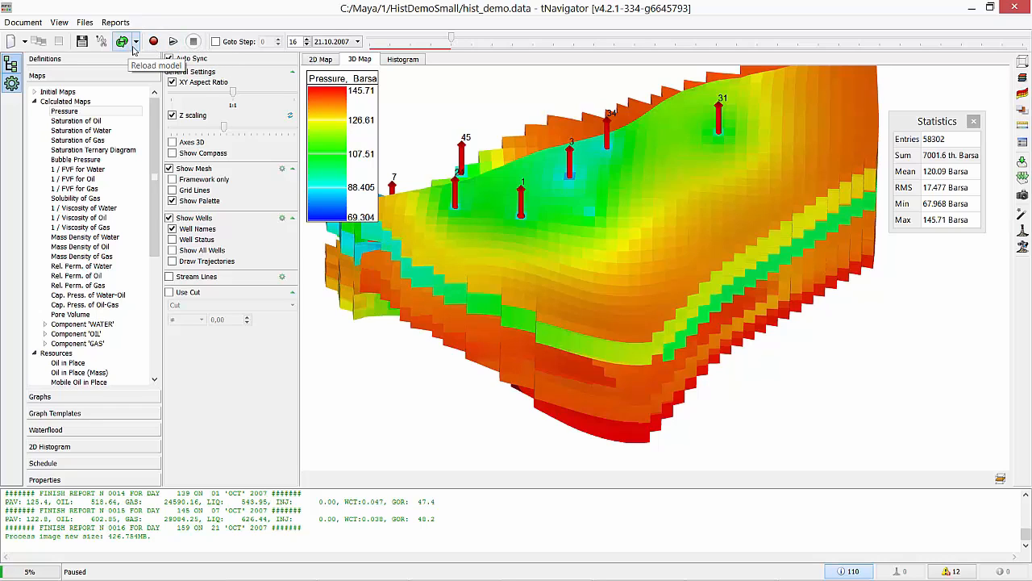
pyautogui.click(121, 42)
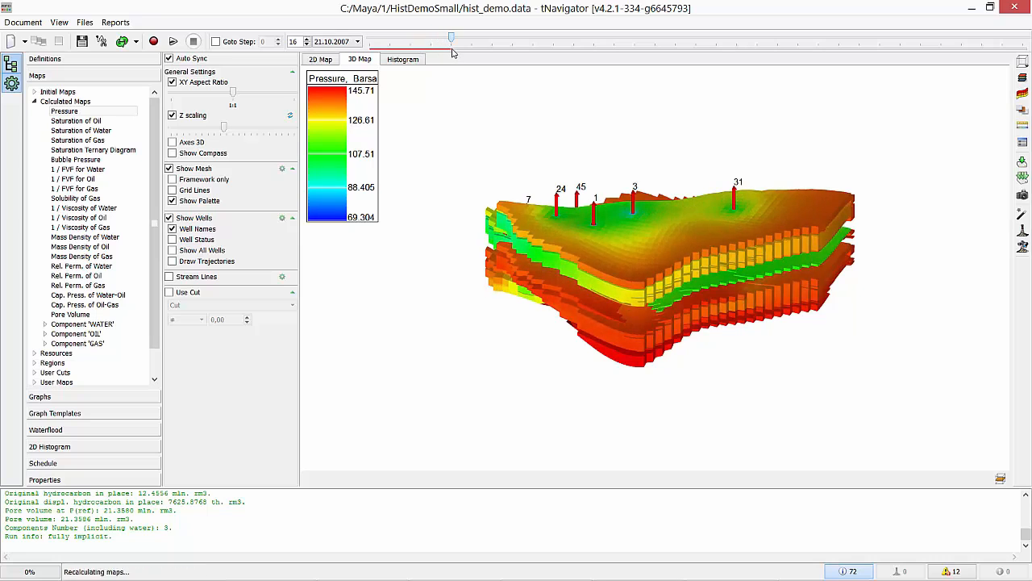
# Rerun the simulation and confirm in Resource Monitor that all CPU cores are busy.
pyautogui.click(153, 42)
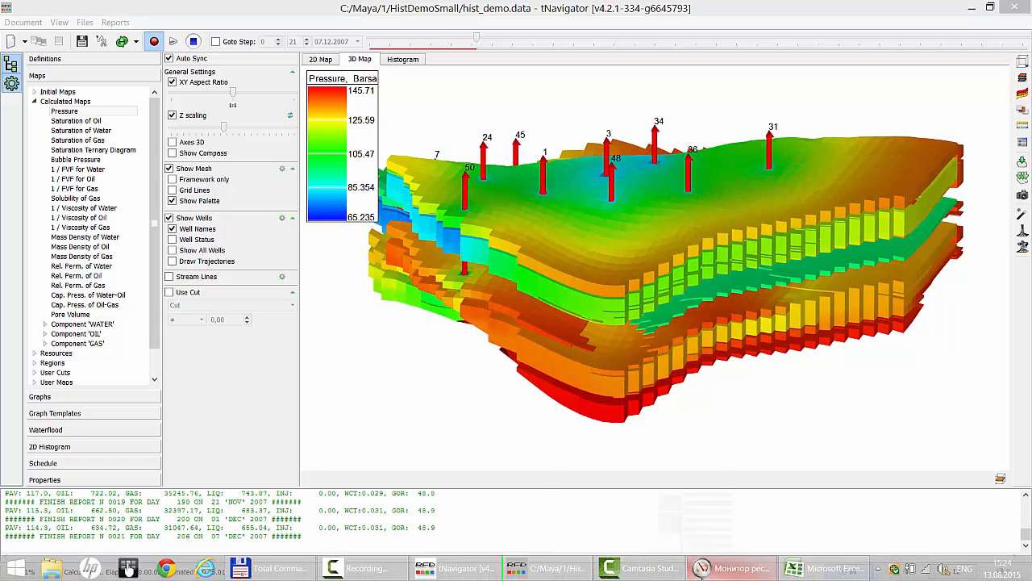
pyautogui.click(730, 568)
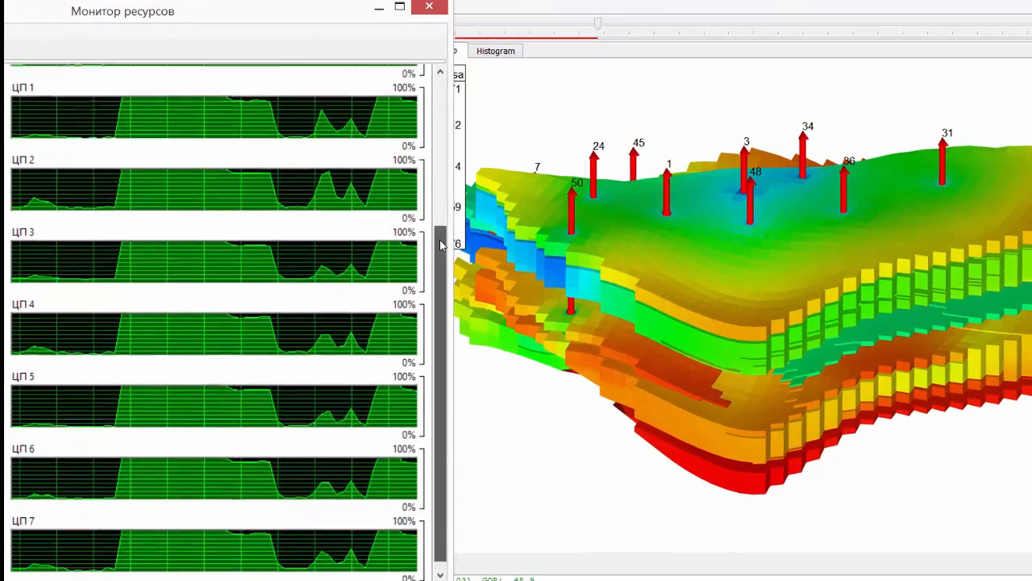
pyautogui.scroll(3)
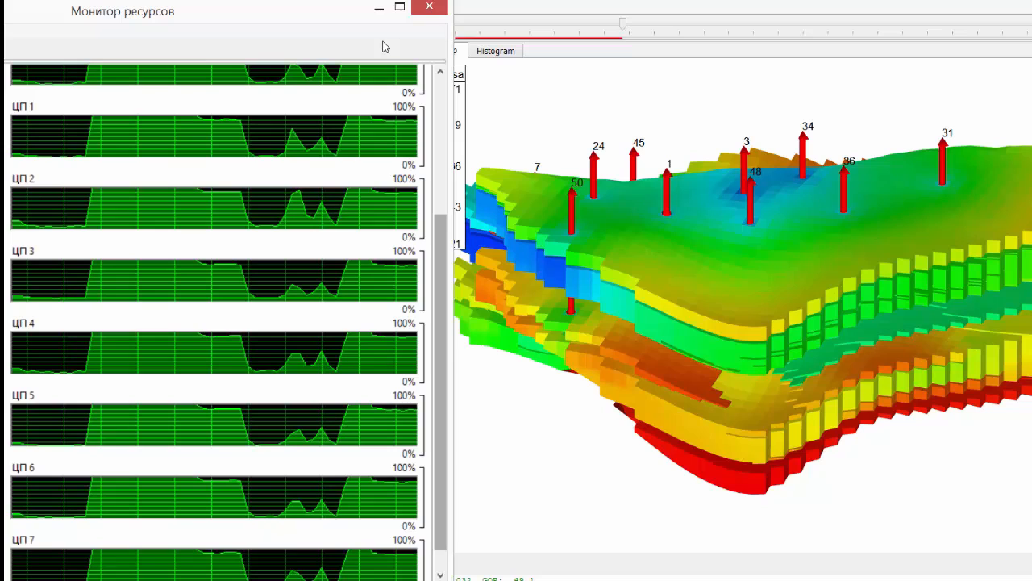
pyautogui.click(429, 7)
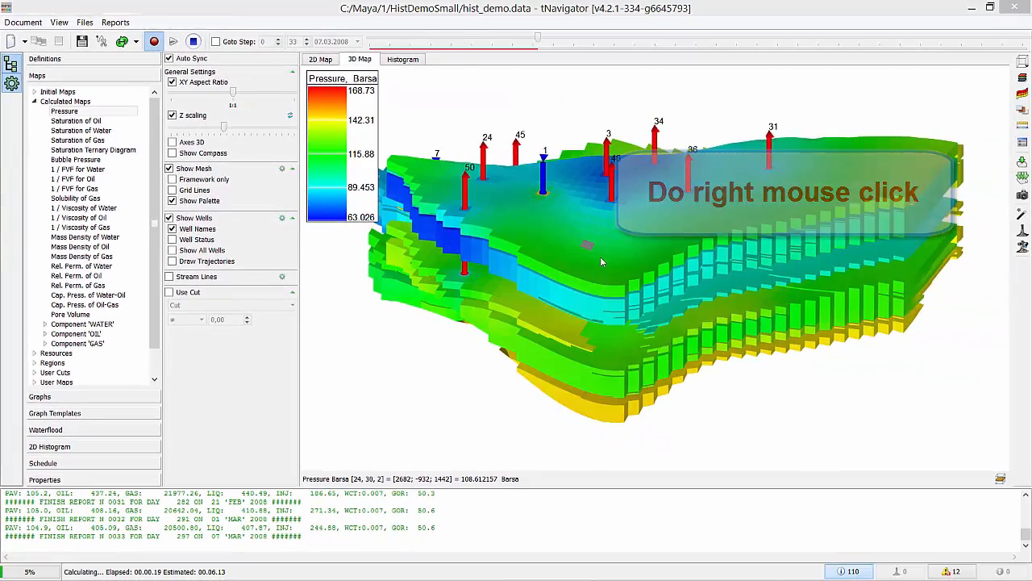
# Inspect block [24, 30, 2] statistics, then show the water-oil relative permeability table.
pyautogui.rightClick(587, 245)
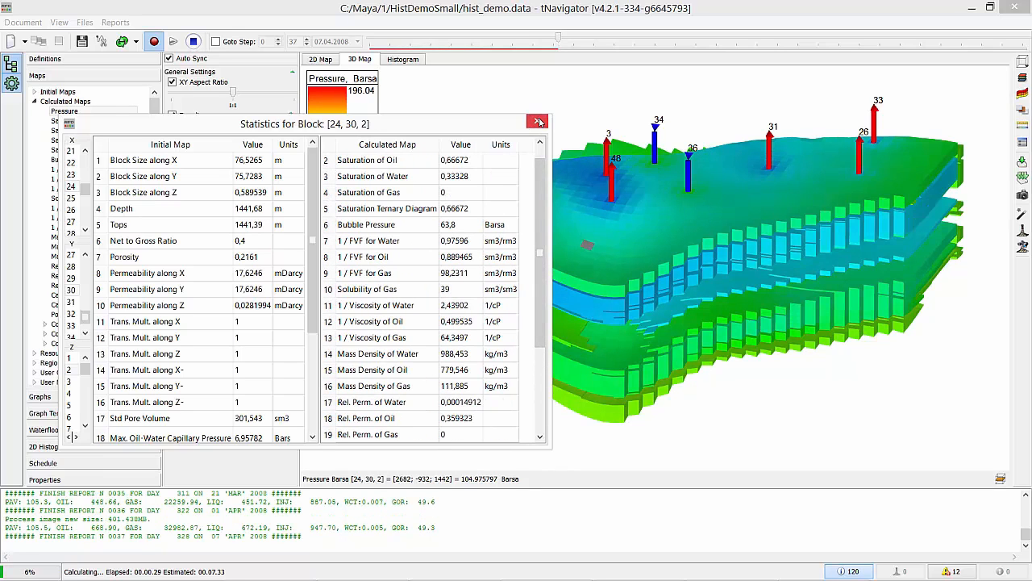
pyautogui.click(539, 123)
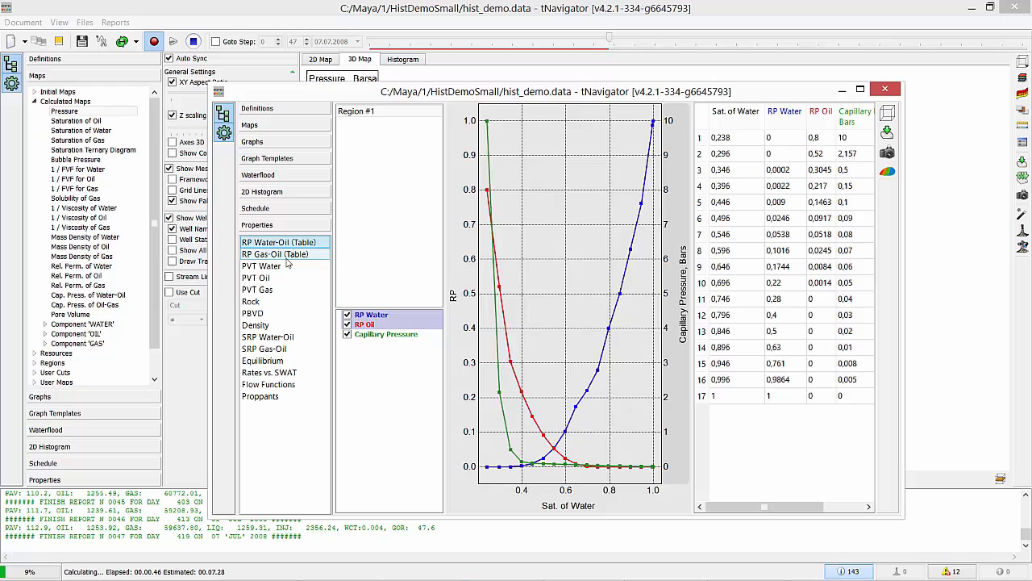
# Review the PVT Water and PVT Oil tables with their curves in the Definitions window.
pyautogui.click(262, 267)
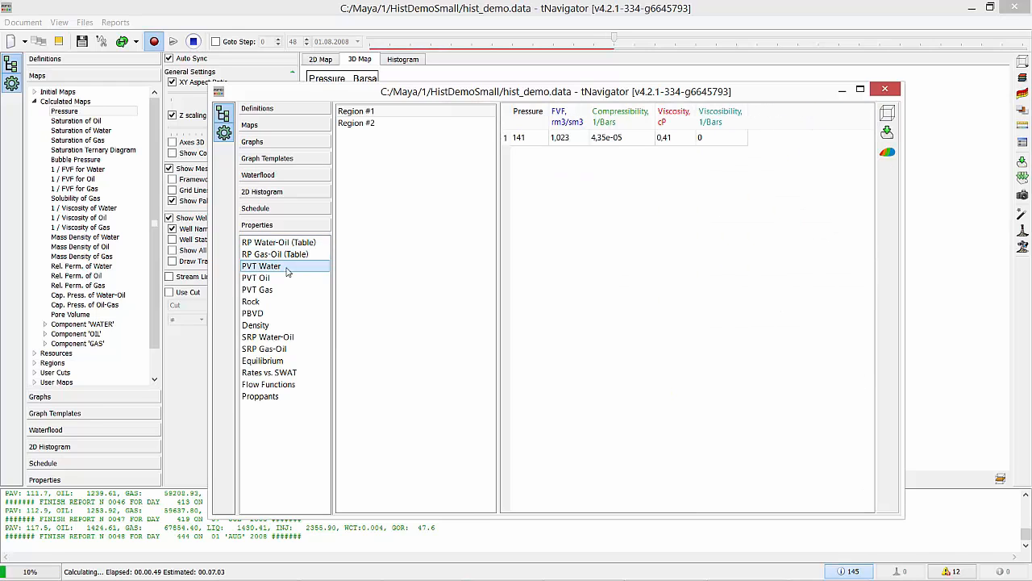
pyautogui.click(255, 277)
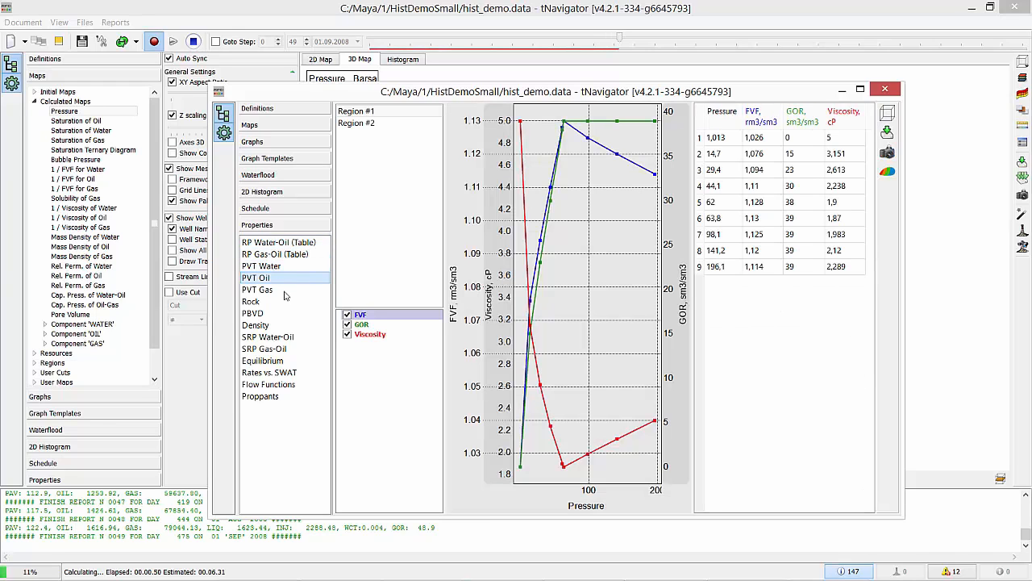
pyautogui.click(263, 361)
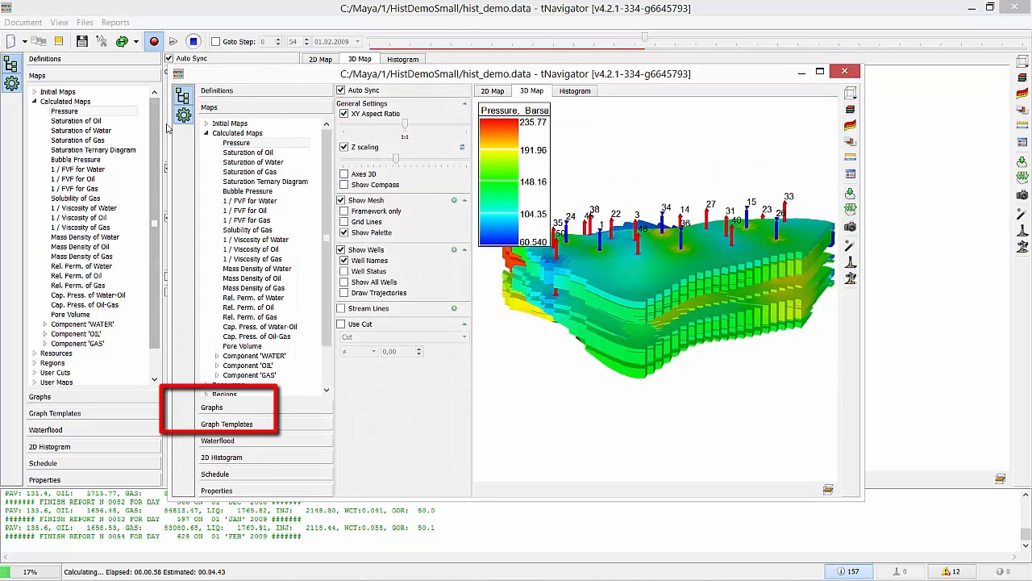
# Plot FIELD Oil Rate, Oil Rate (H), Water Rate and Water Rate (H) in the Rates graph.
pyautogui.click(212, 407)
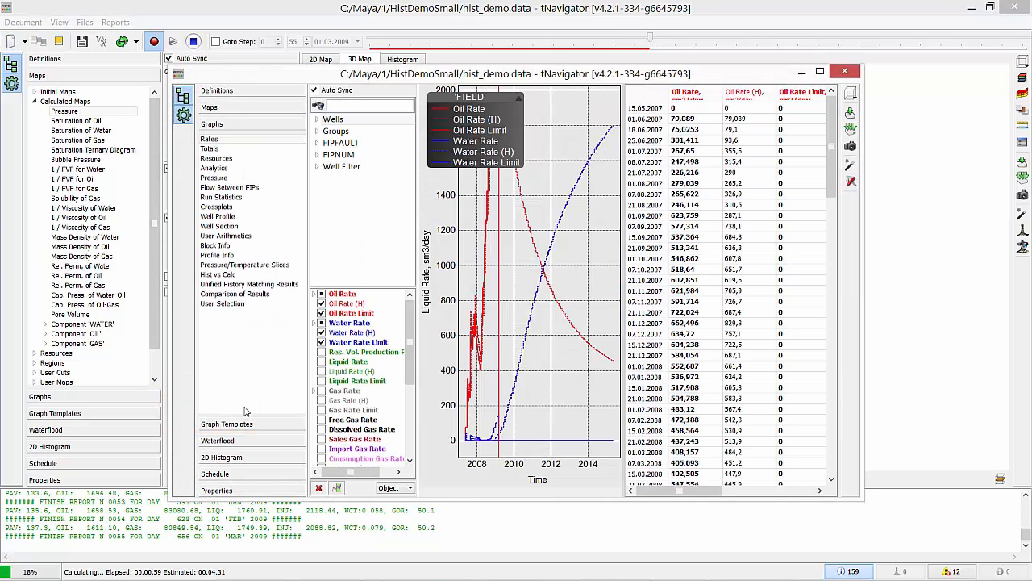
pyautogui.click(819, 71)
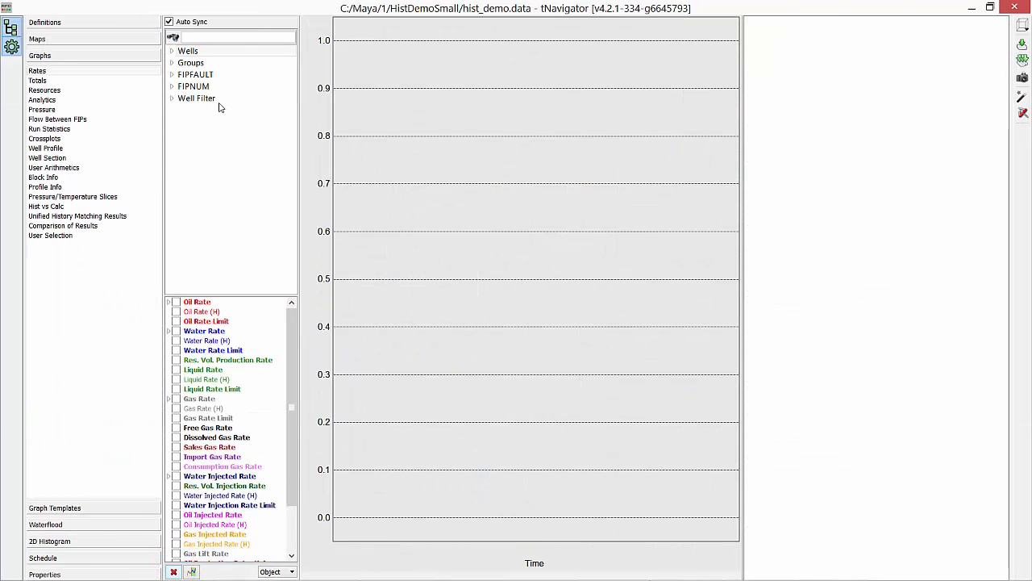
pyautogui.click(171, 63)
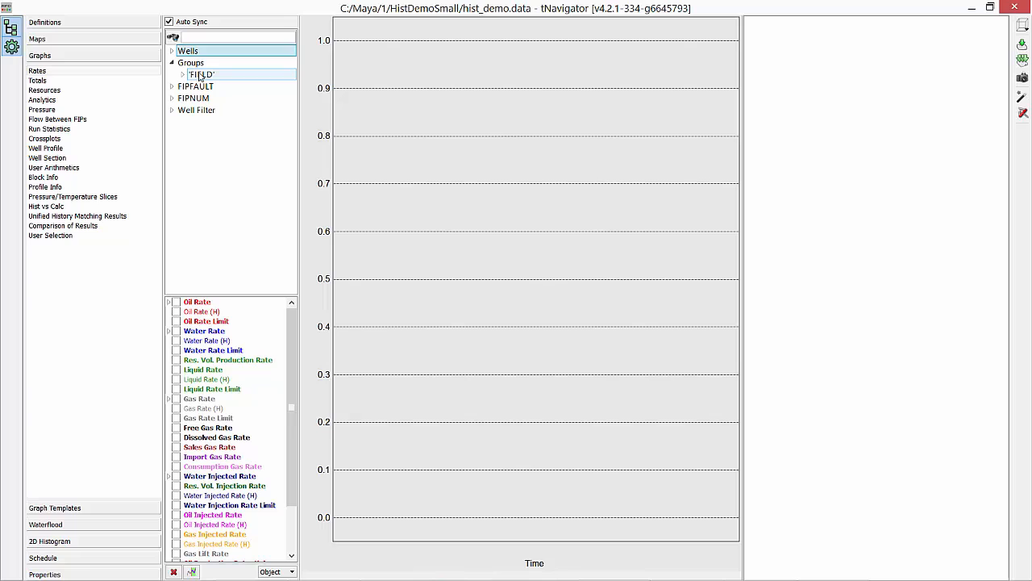
pyautogui.click(168, 301)
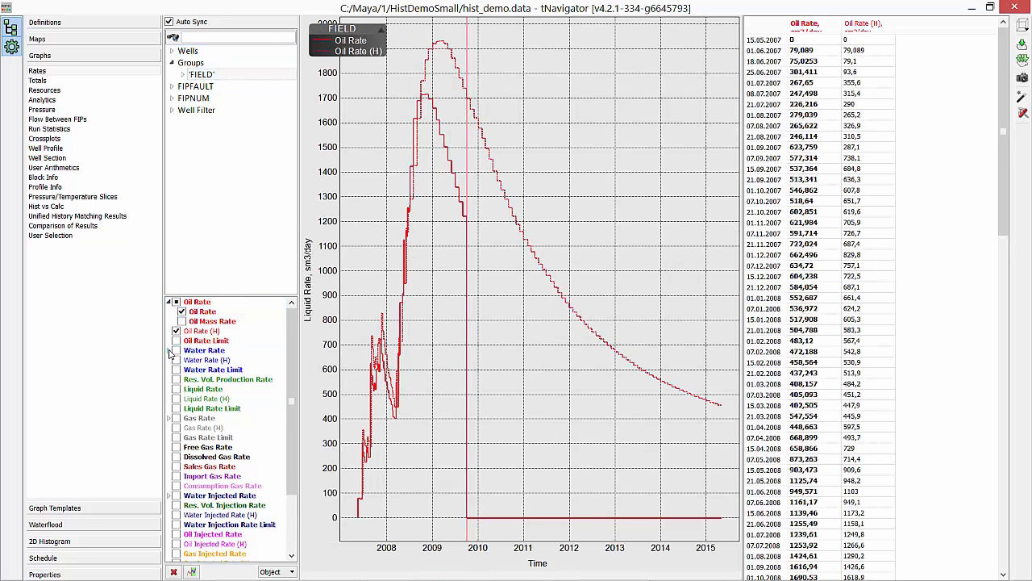
pyautogui.click(176, 350)
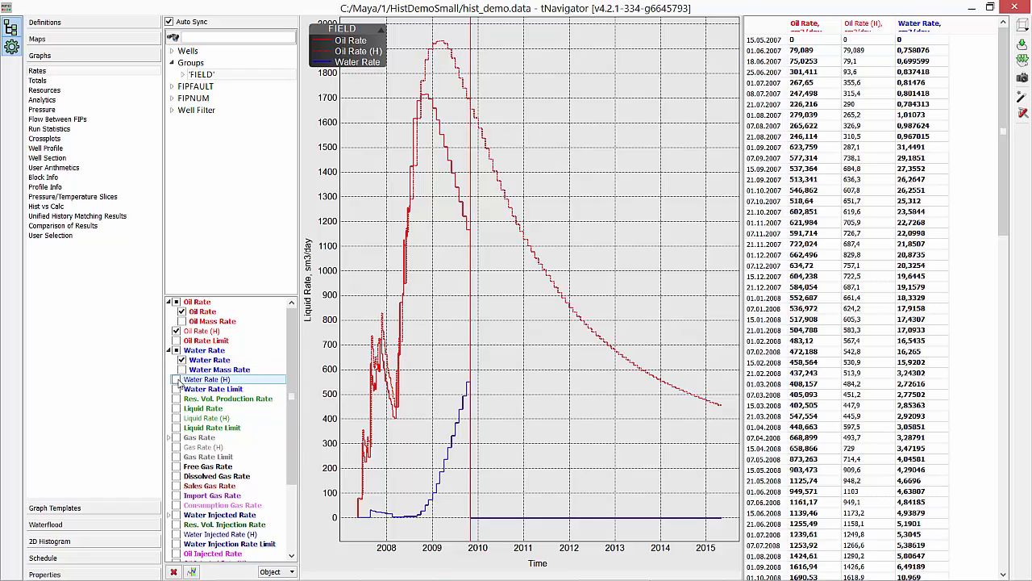
pyautogui.click(177, 379)
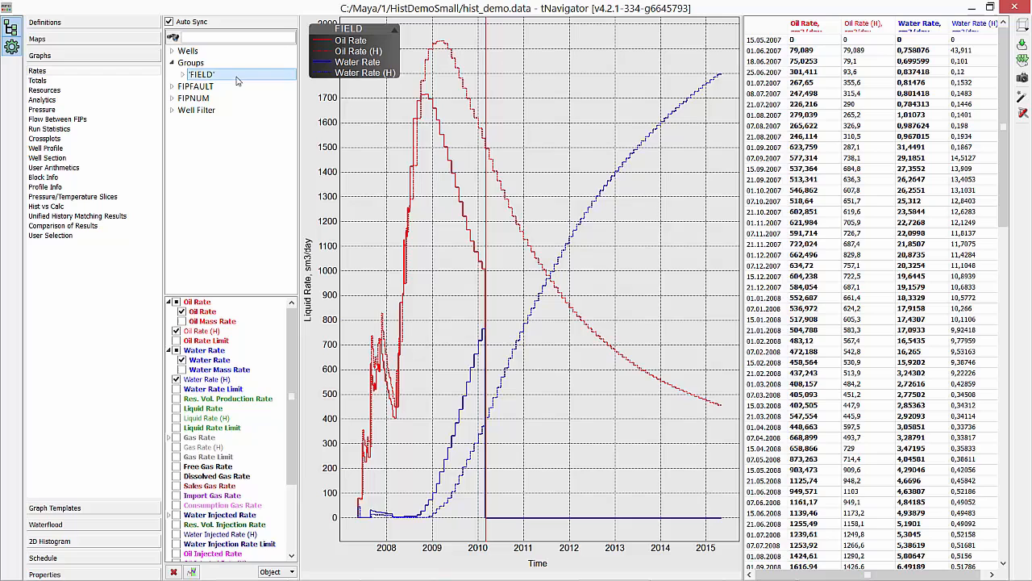
# Show the same rate curves for wells 14, 22 and 23.
pyautogui.click(187, 50)
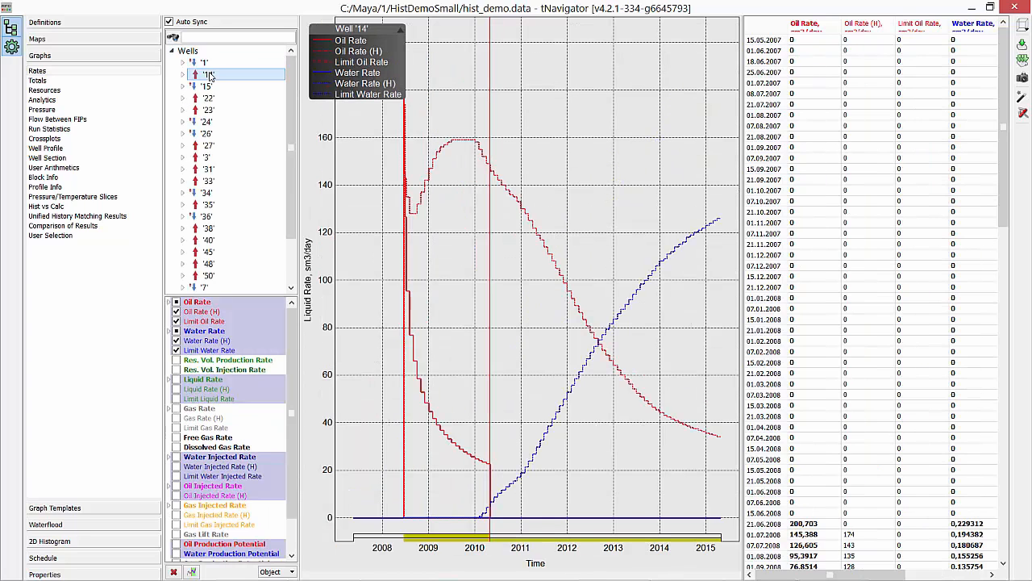
pyautogui.click(208, 98)
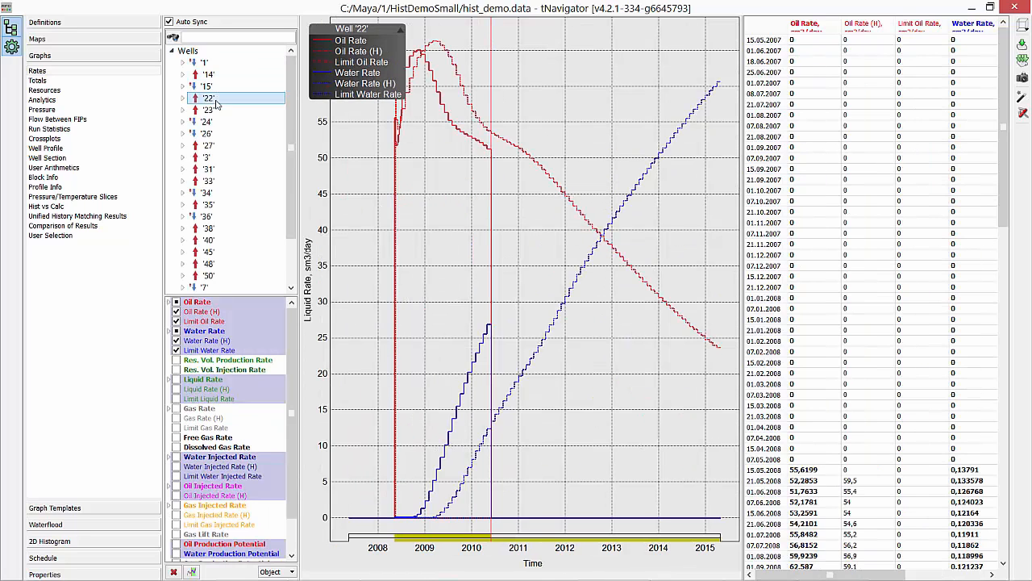
pyautogui.click(208, 109)
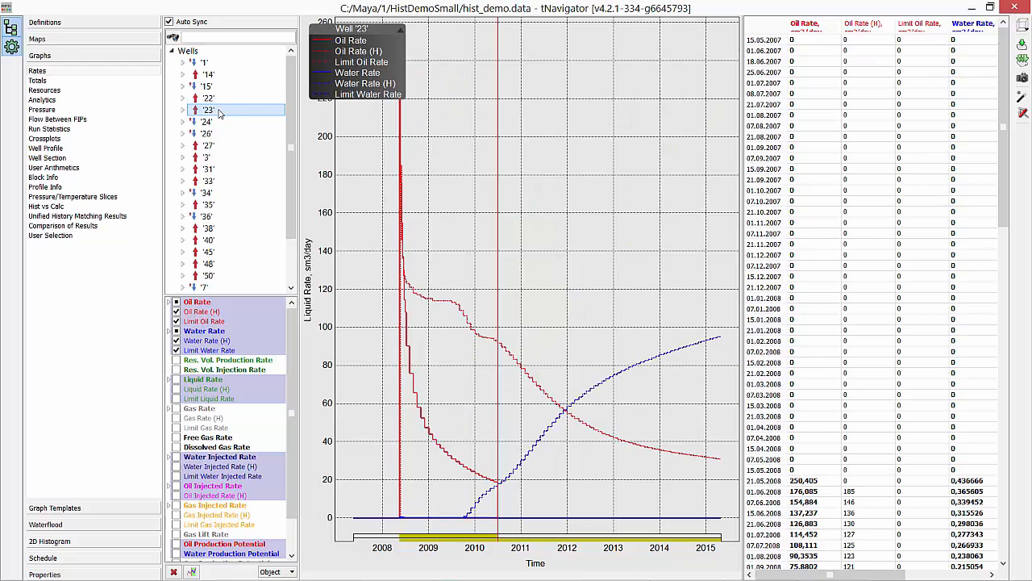
# Compare rates for well 22's connections [18,20,5] through [18,20,7], then return to the field level.
pyautogui.click(184, 99)
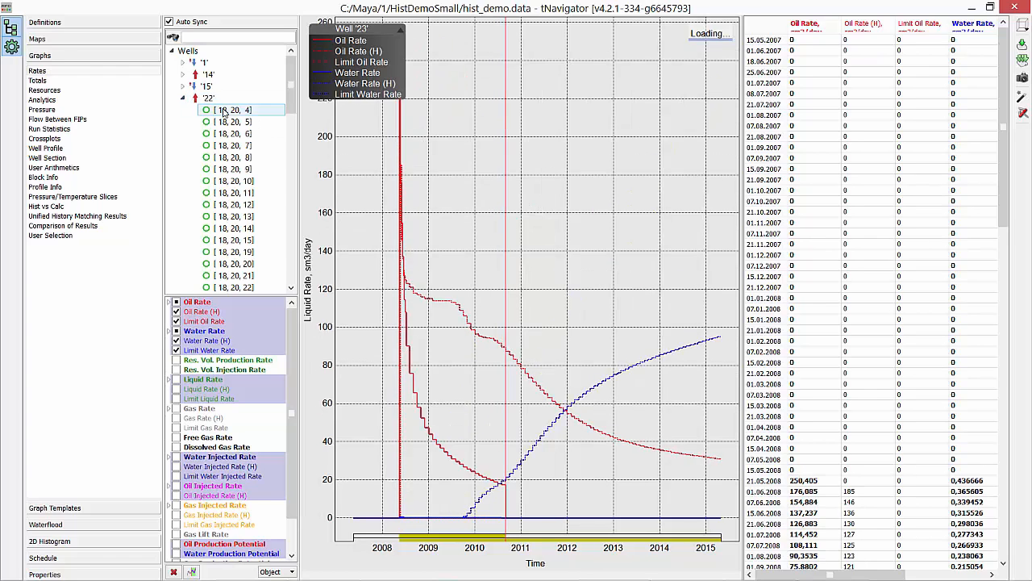
pyautogui.click(234, 122)
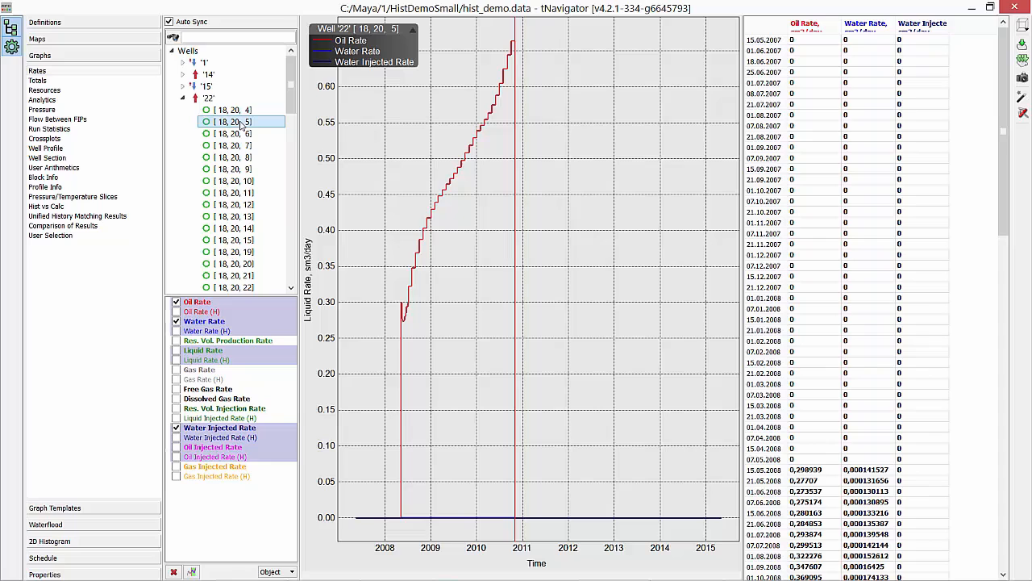
pyautogui.click(234, 133)
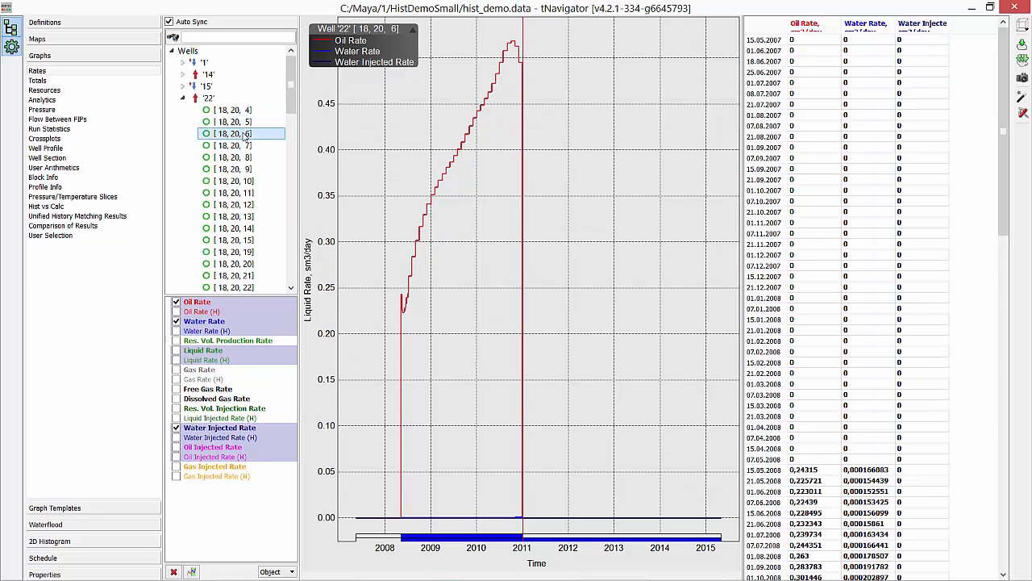
pyautogui.click(234, 145)
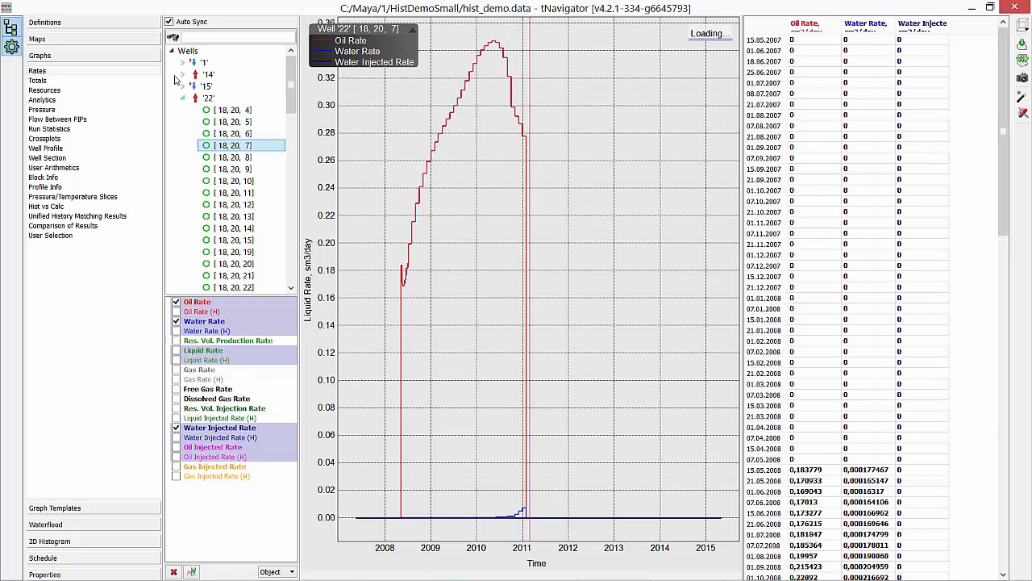
pyautogui.click(39, 81)
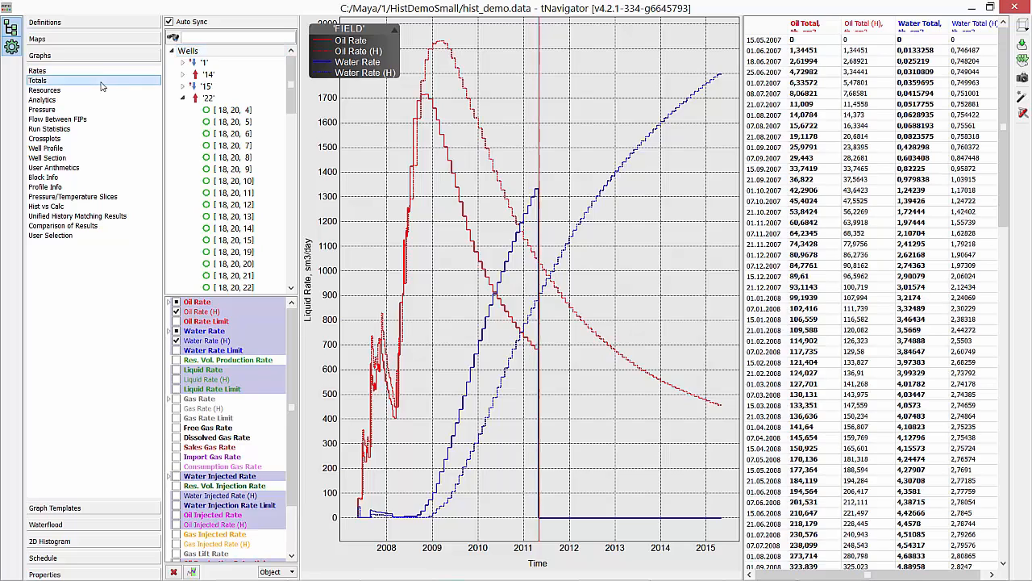
# Plot cumulative field oil and water totals, field average pressure, and bottom-hole pressures for wells 22 and 14.
pyautogui.click(39, 80)
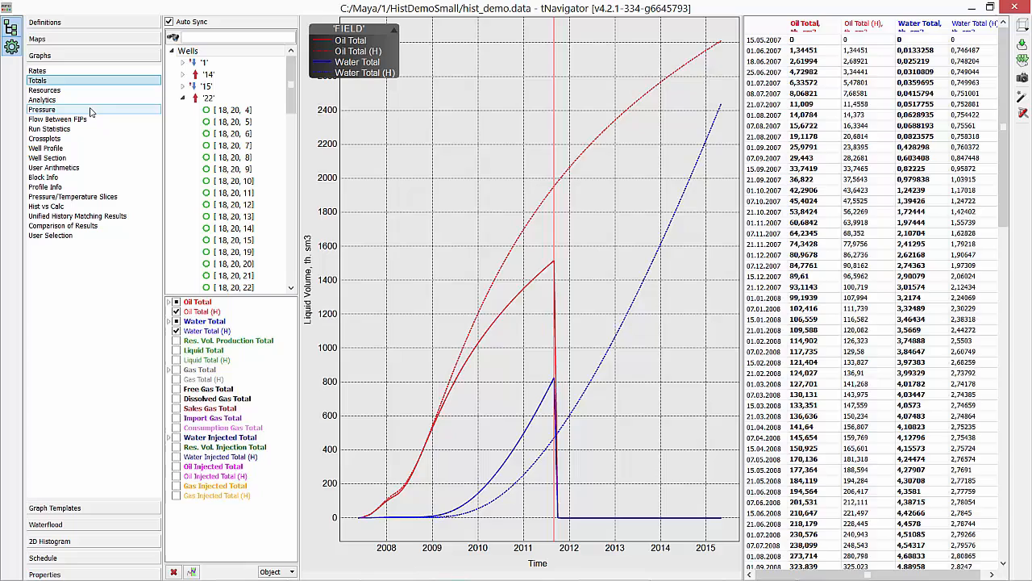
pyautogui.click(42, 110)
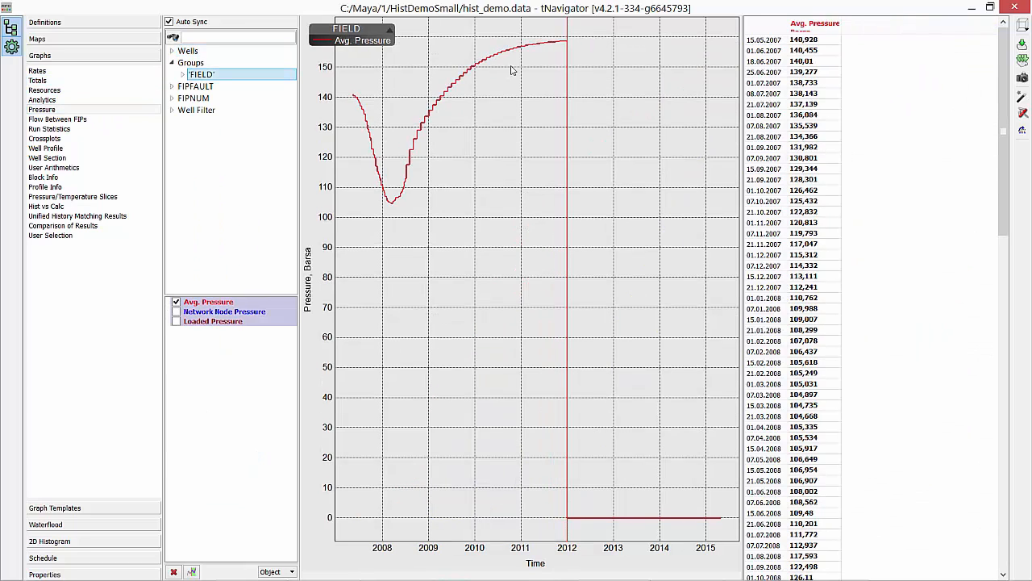
pyautogui.click(171, 50)
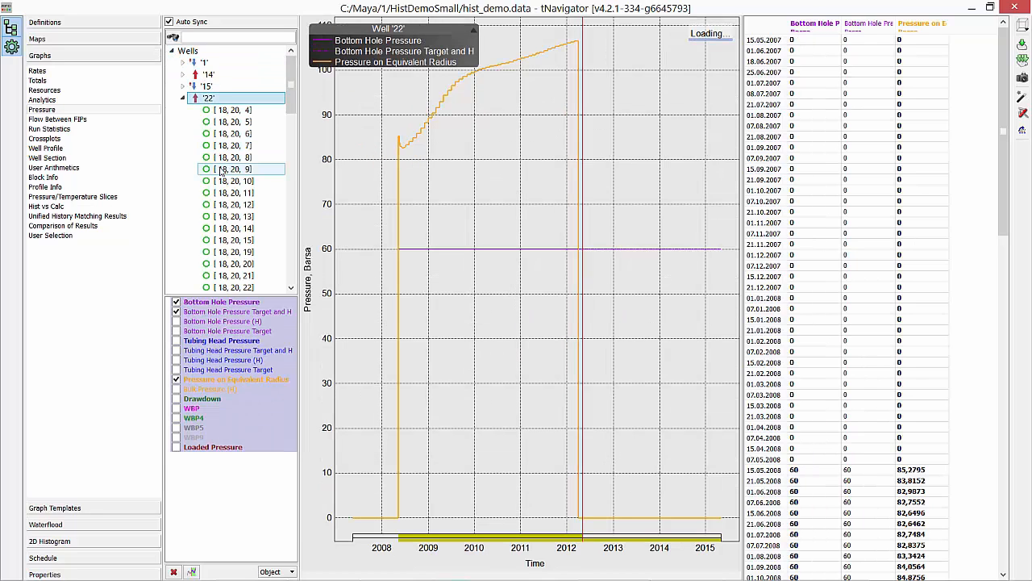
pyautogui.click(208, 74)
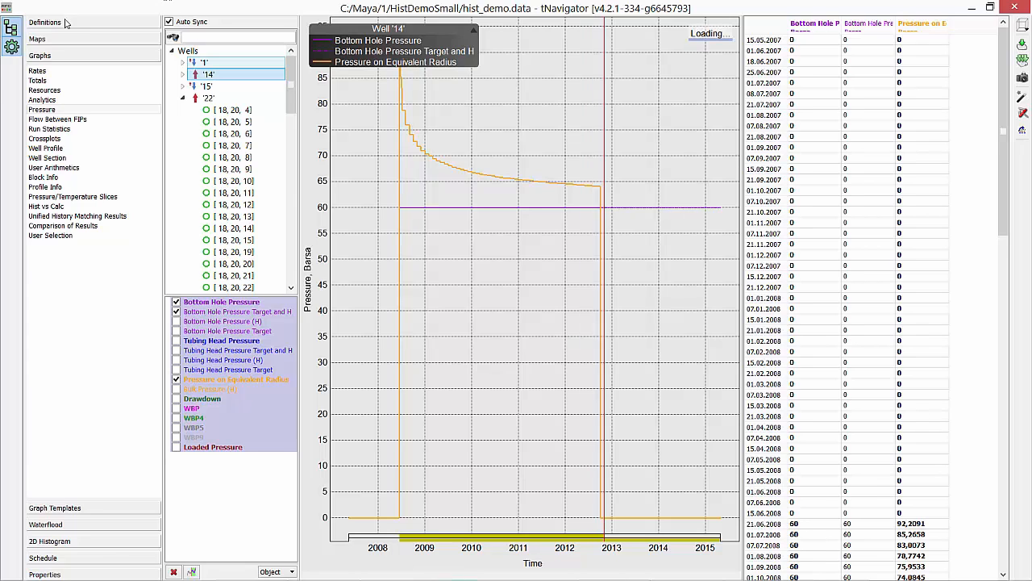
pyautogui.click(37, 71)
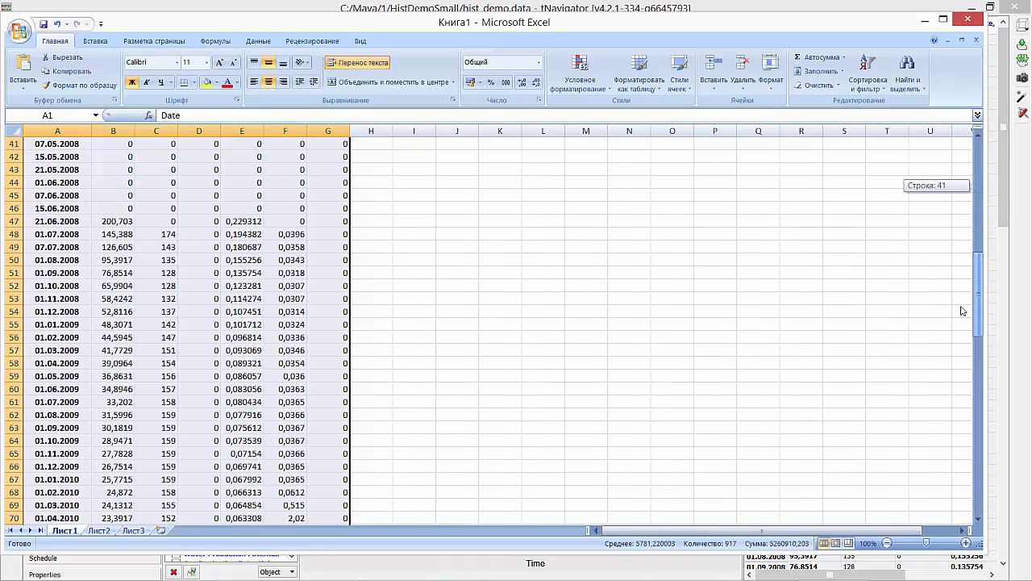
pyautogui.scroll(3)
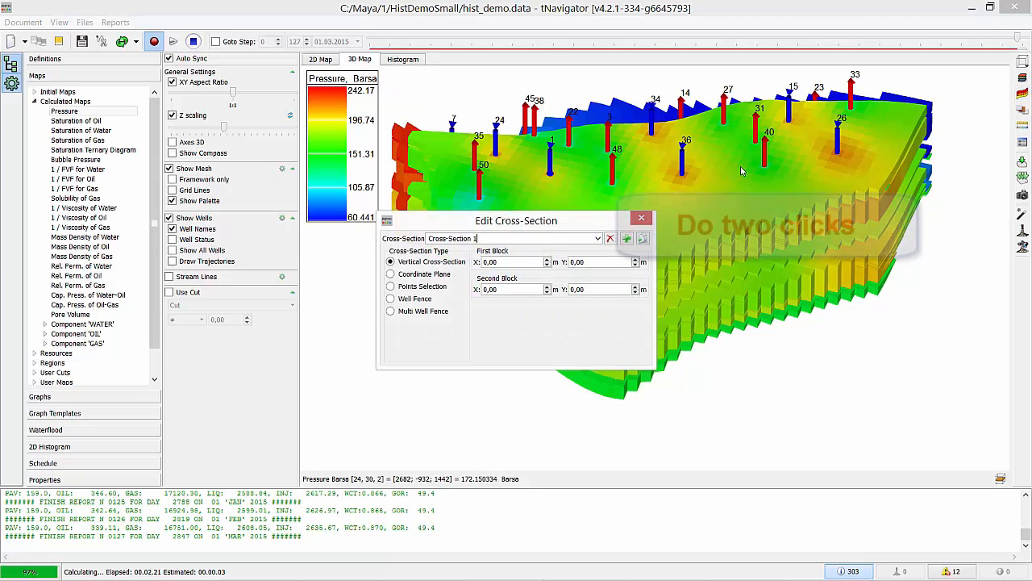
# Set a vertical cross-section line between two picked blocks across the 3D pressure model.
pyautogui.click(468, 208)
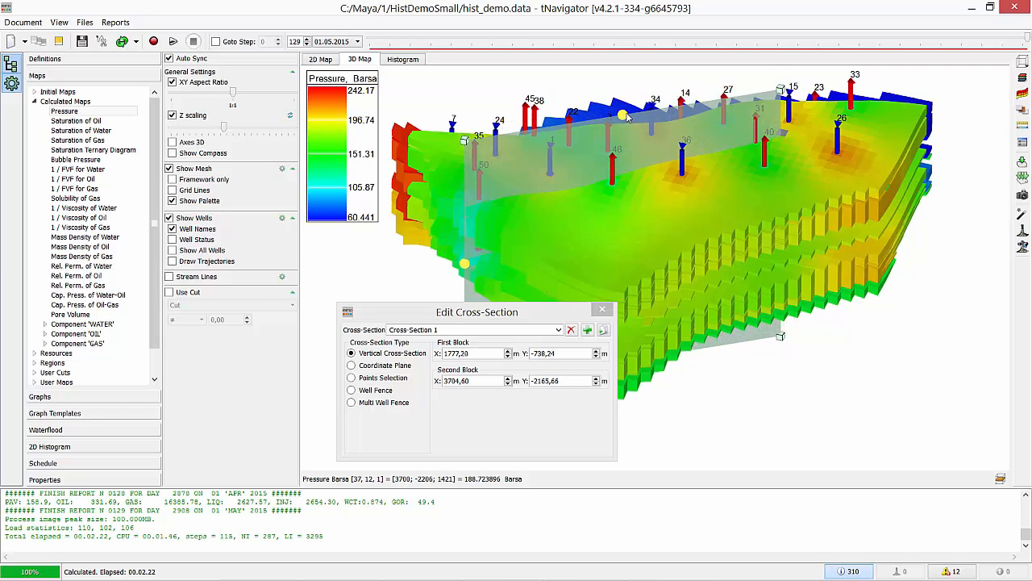
pyautogui.moveTo(621, 126); pyautogui.dragTo(778, 117)
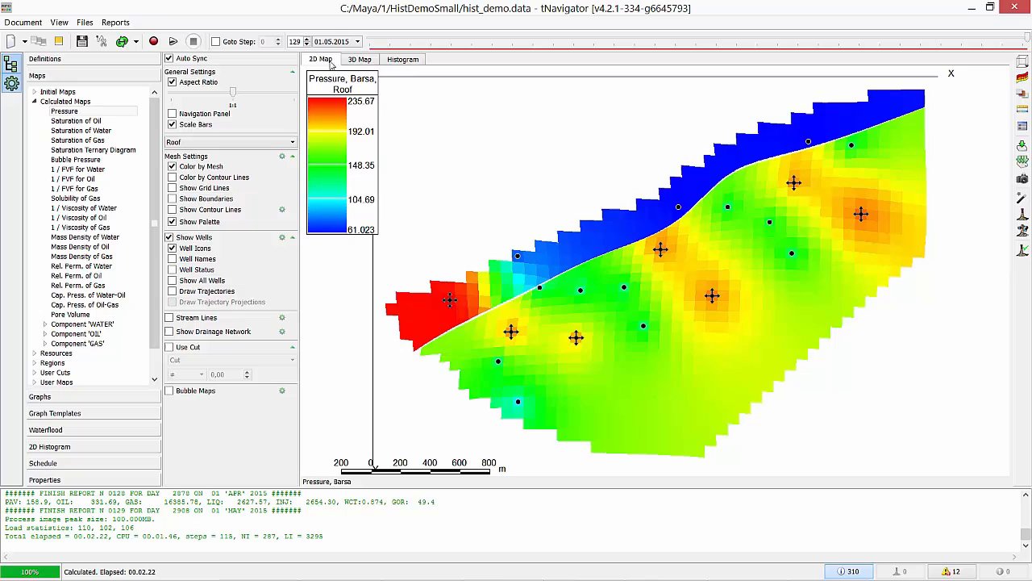
# Show pressure along Cross-Section 1 on the 2D map, then switch the map to oil saturation.
pyautogui.click(292, 142)
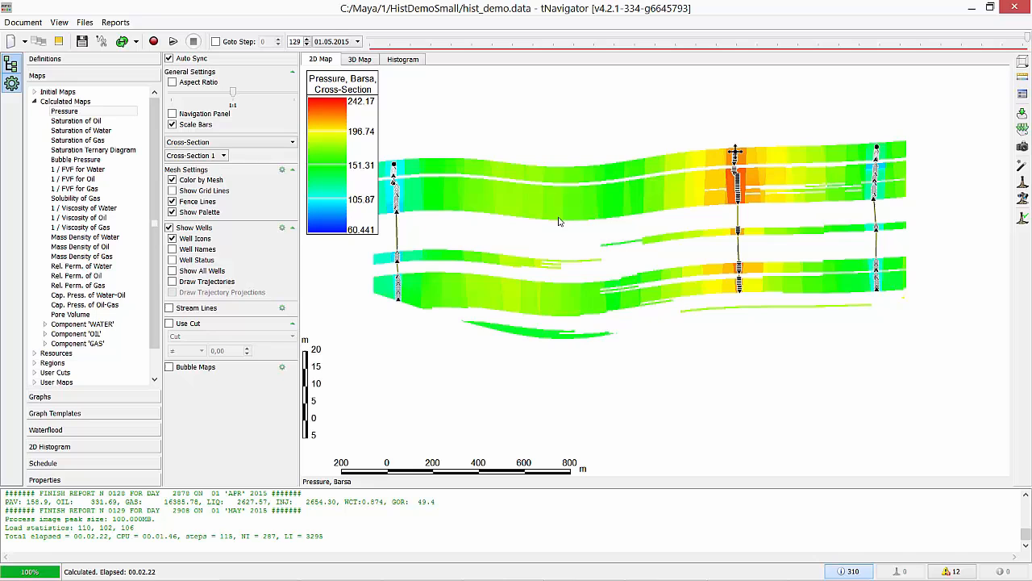
pyautogui.click(76, 119)
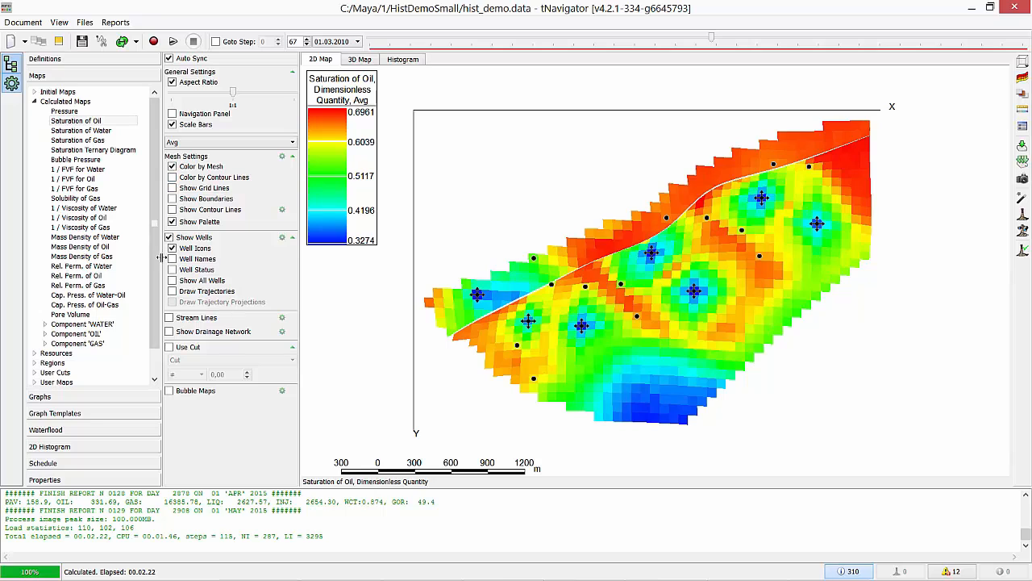
# Turn on Well Names, Well Status, grid lines and Color by Contour Lines on the oil saturation map.
pyautogui.click(171, 258)
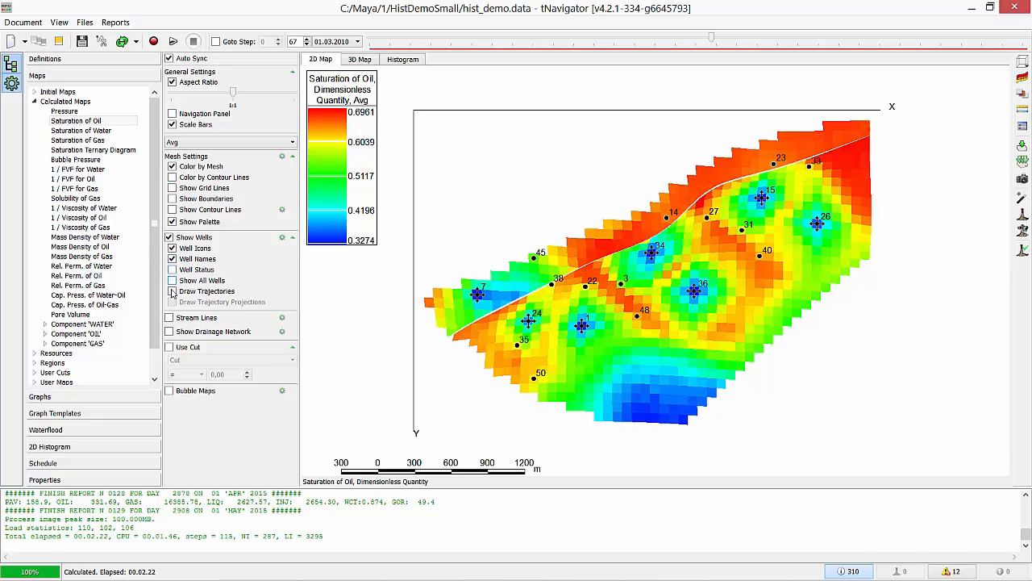
pyautogui.click(171, 269)
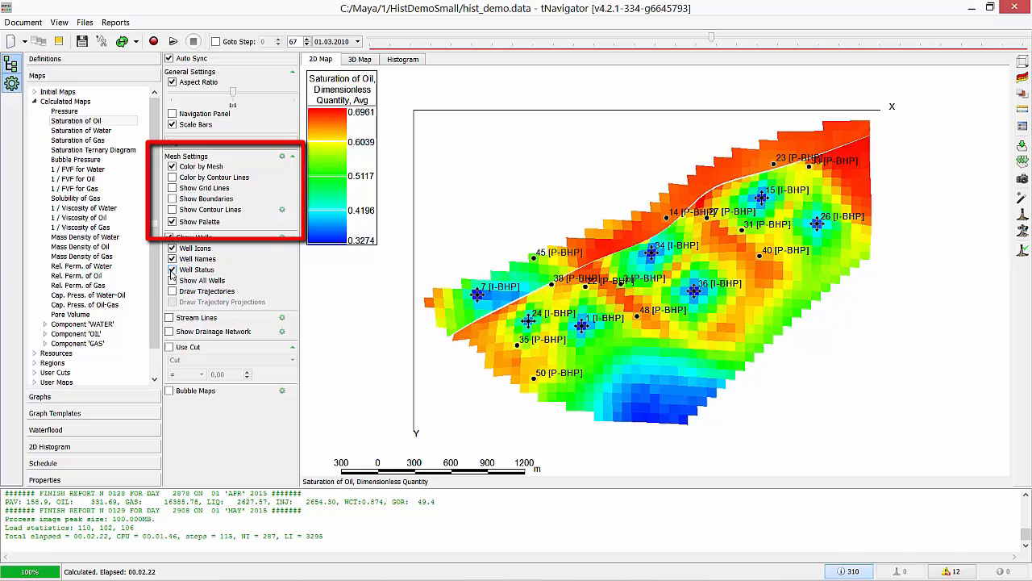
pyautogui.click(171, 187)
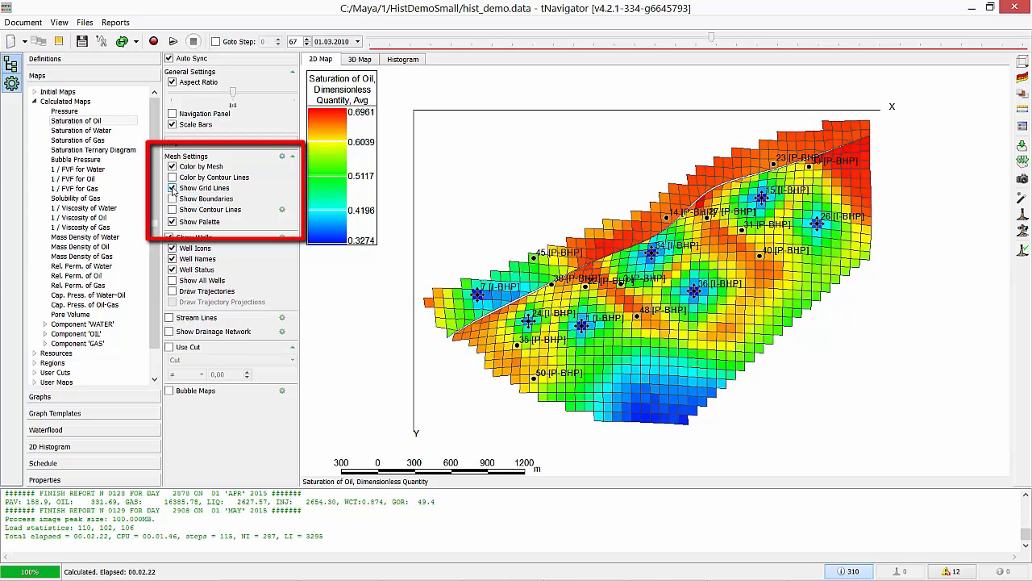
pyautogui.click(171, 176)
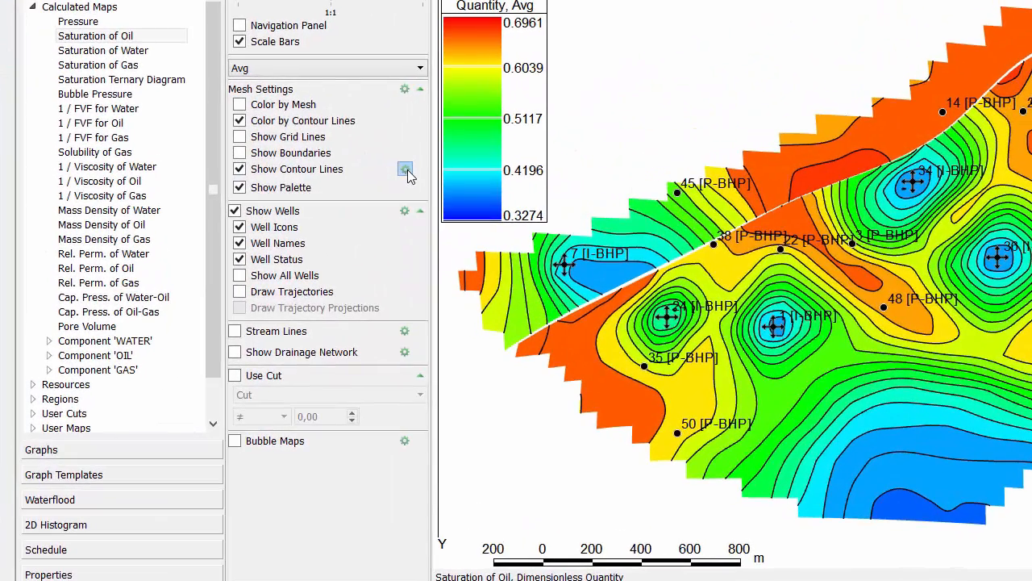
pyautogui.click(405, 170)
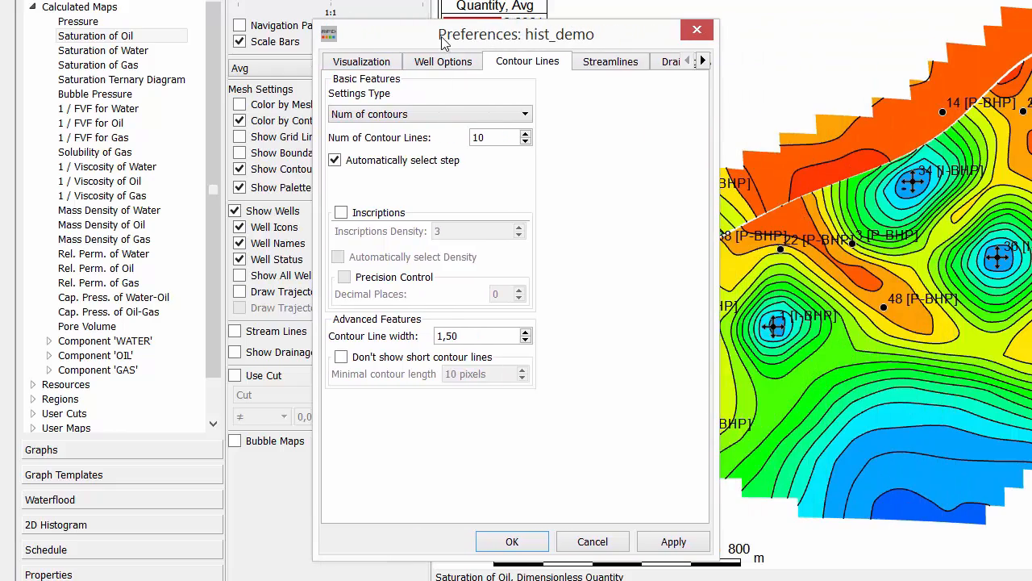